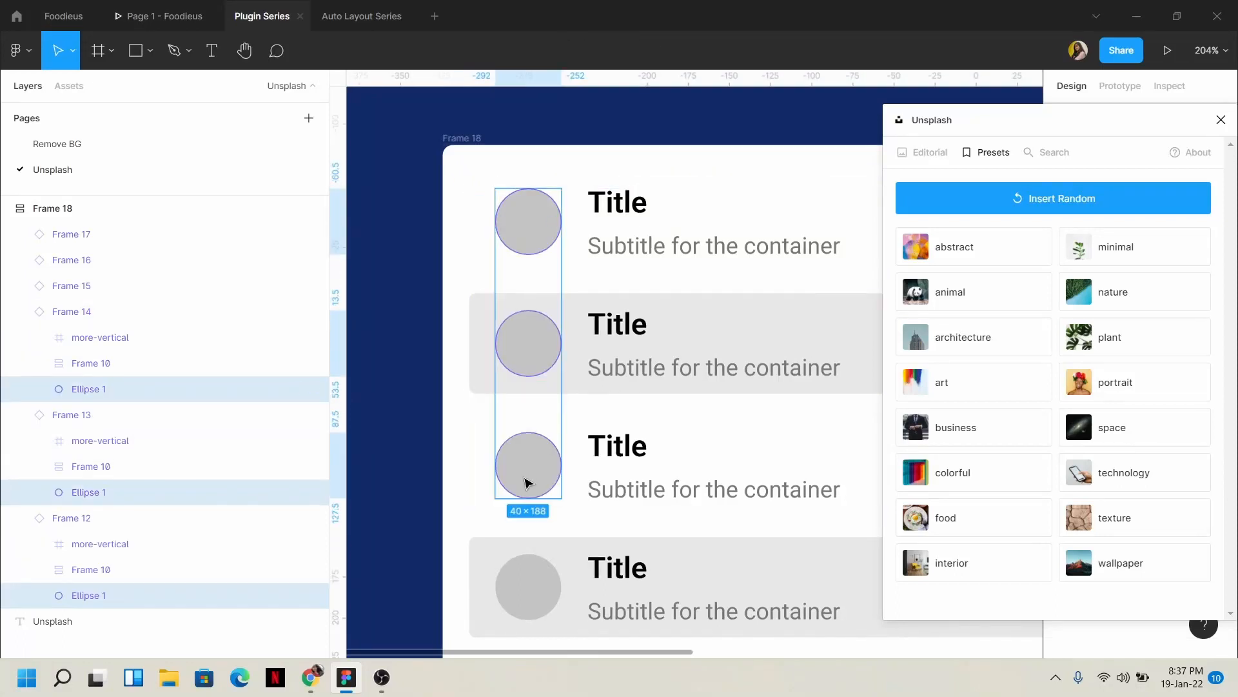
- Fill the avatar circles with Unsplash photos, then fill the rectangles and circle with the food preset
left_click(1114, 381)
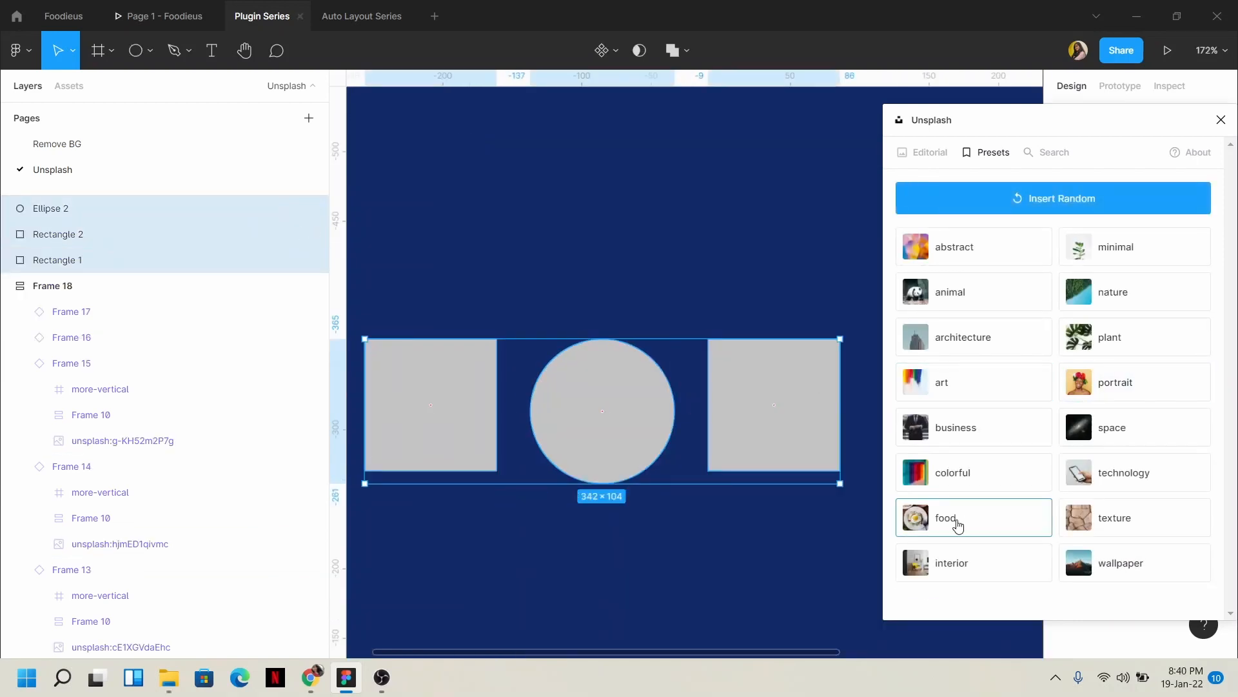
left_click(972, 517)
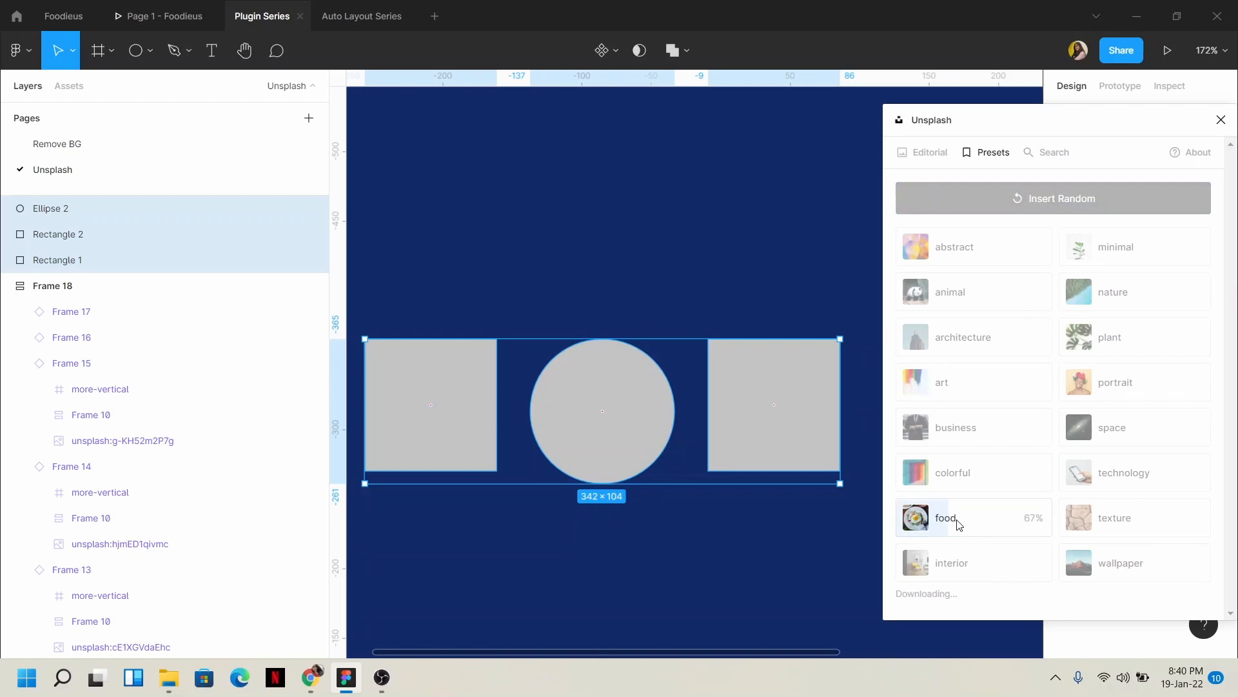
left_click(946, 517)
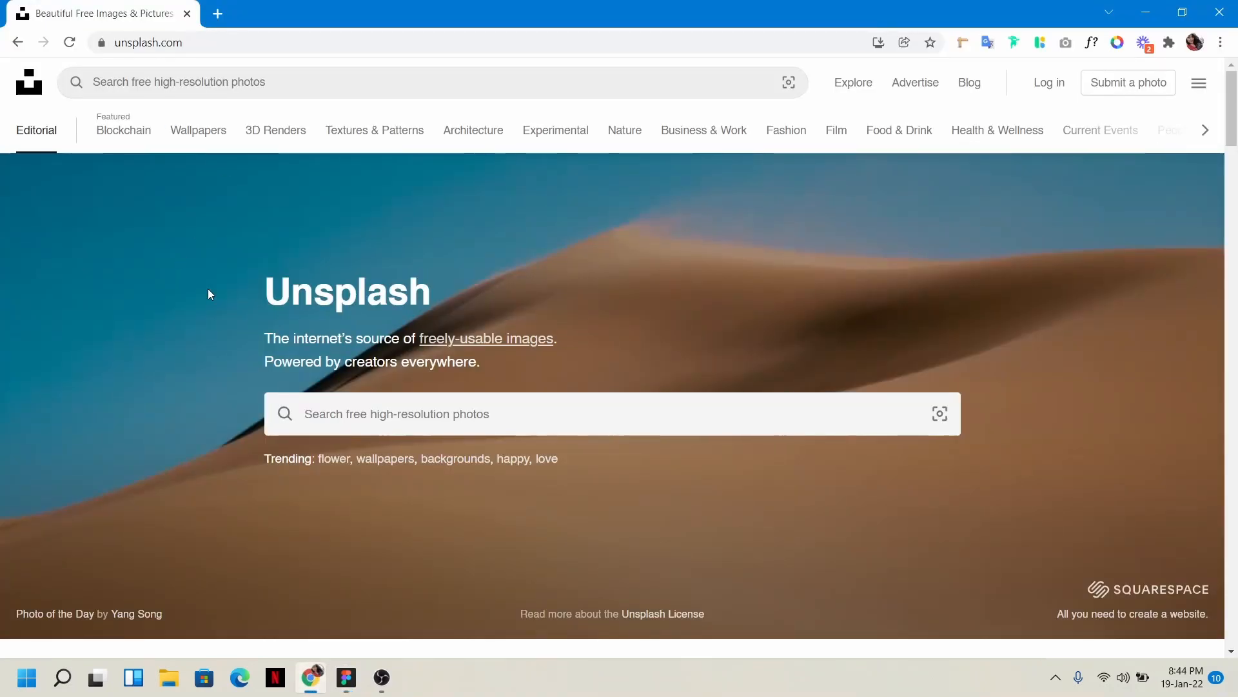
mouse_move(717, 461)
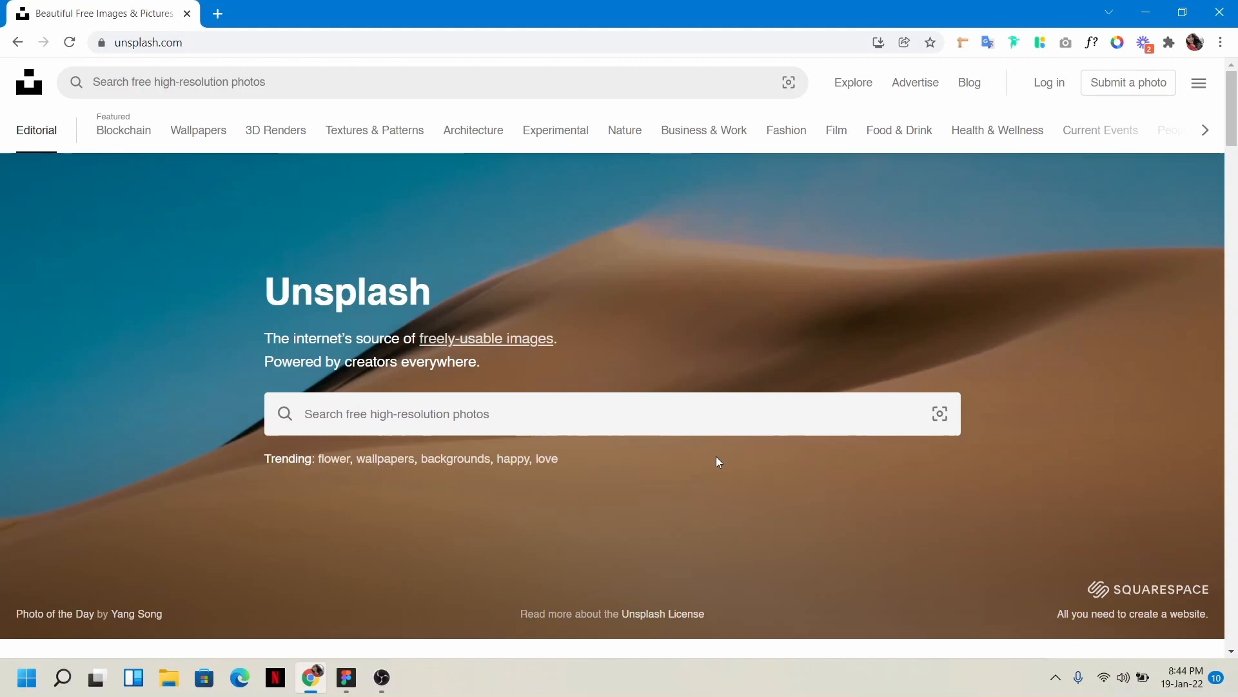
mouse_move(198, 130)
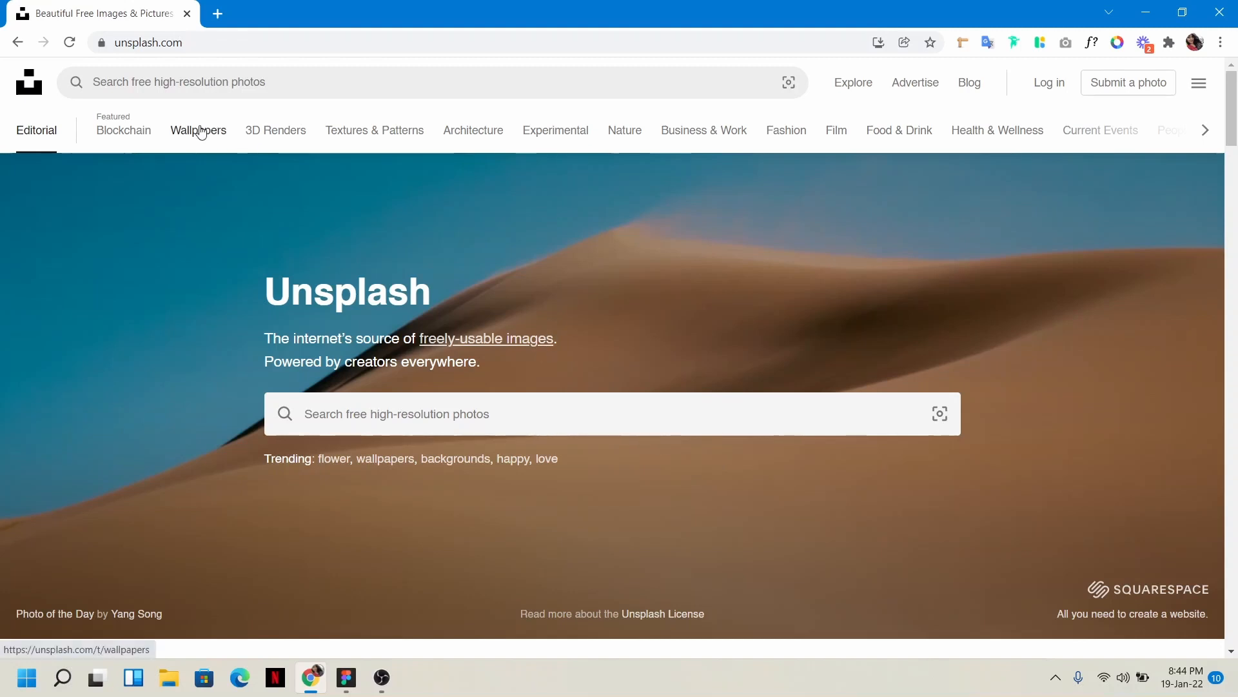
- Browse Unsplash Wallpapers, search 'animal', then view the Grey tag results
left_click(198, 130)
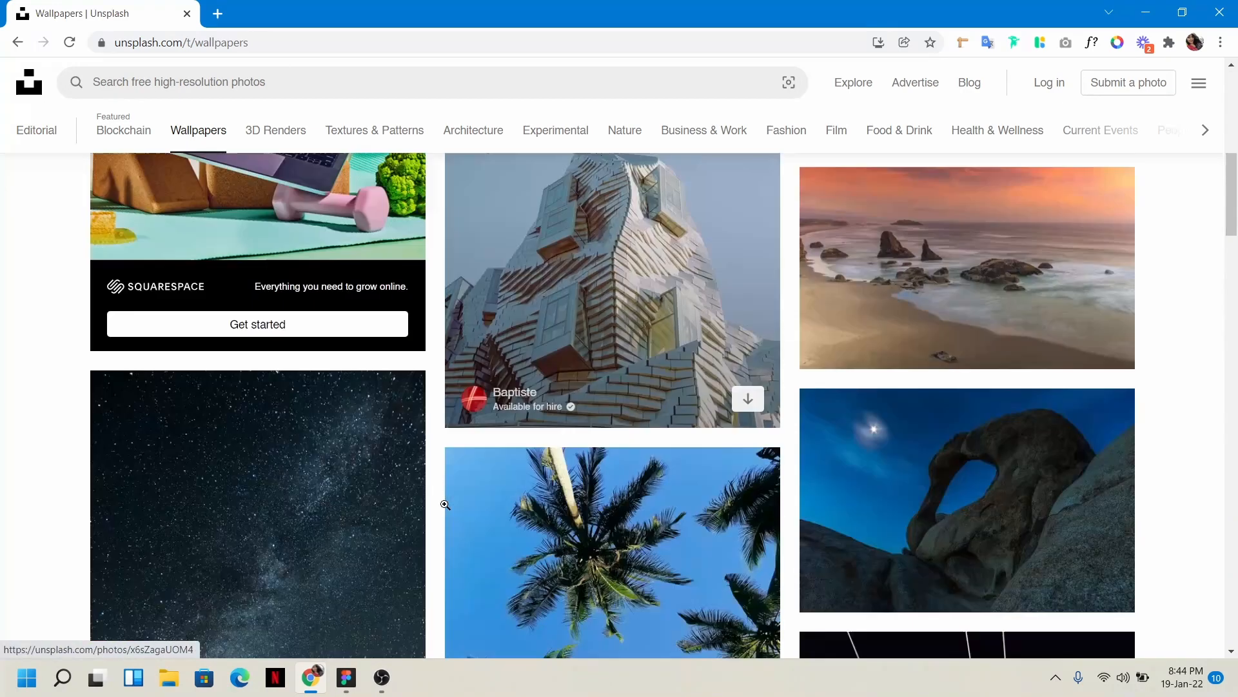
scroll("down", 3)
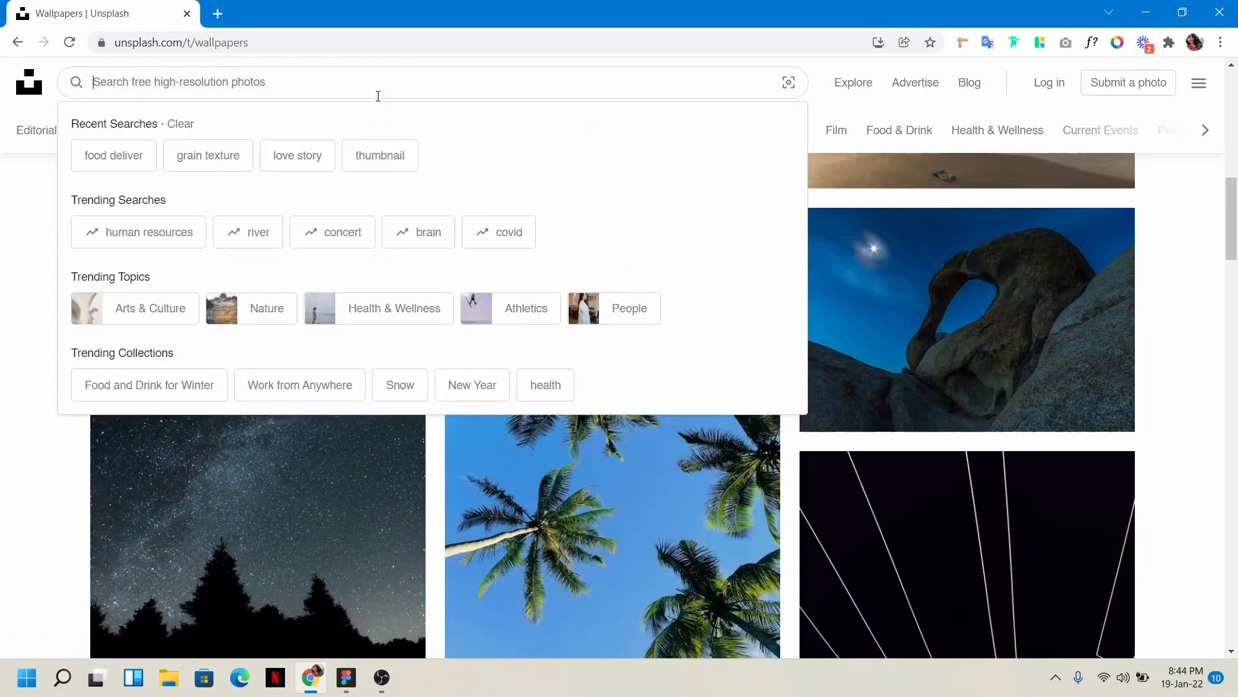
type("animal")
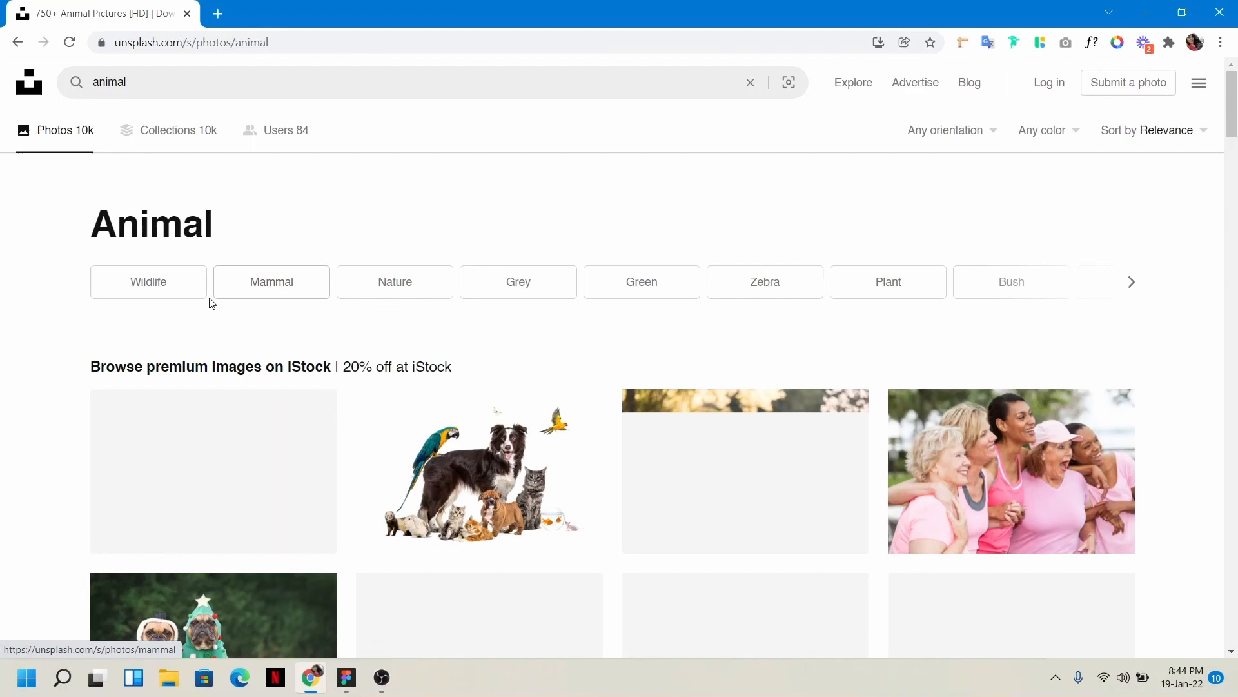
scroll("down", 3)
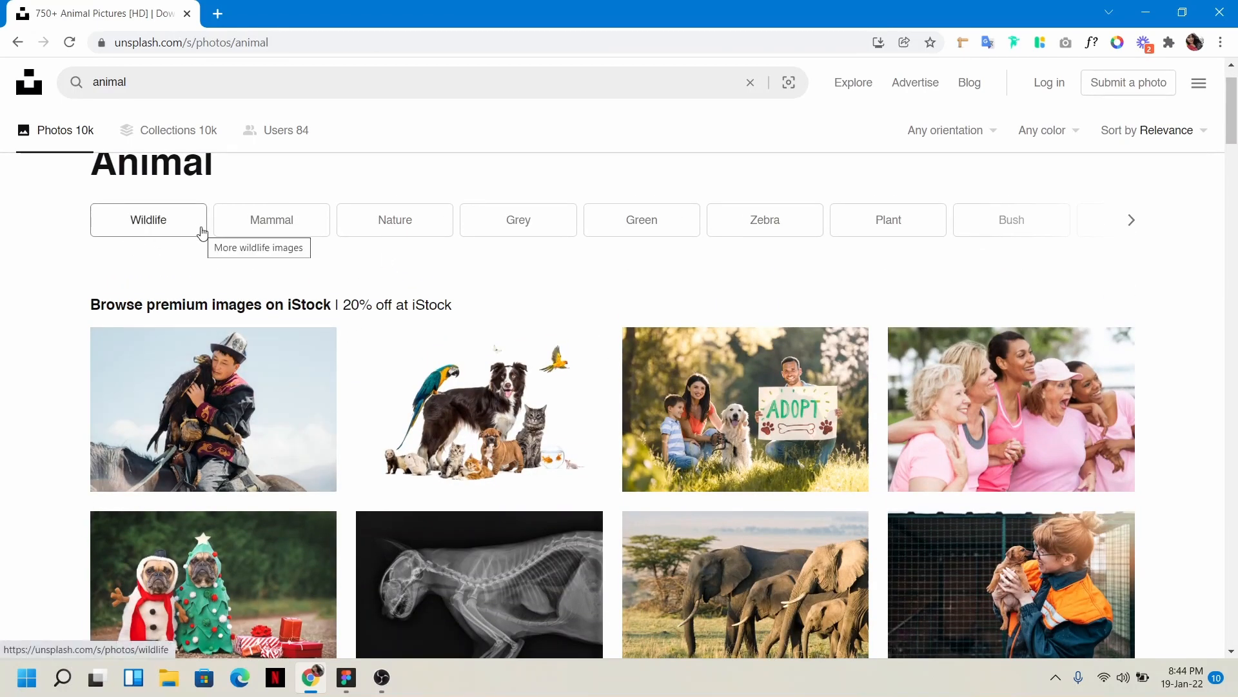
mouse_move(518, 220)
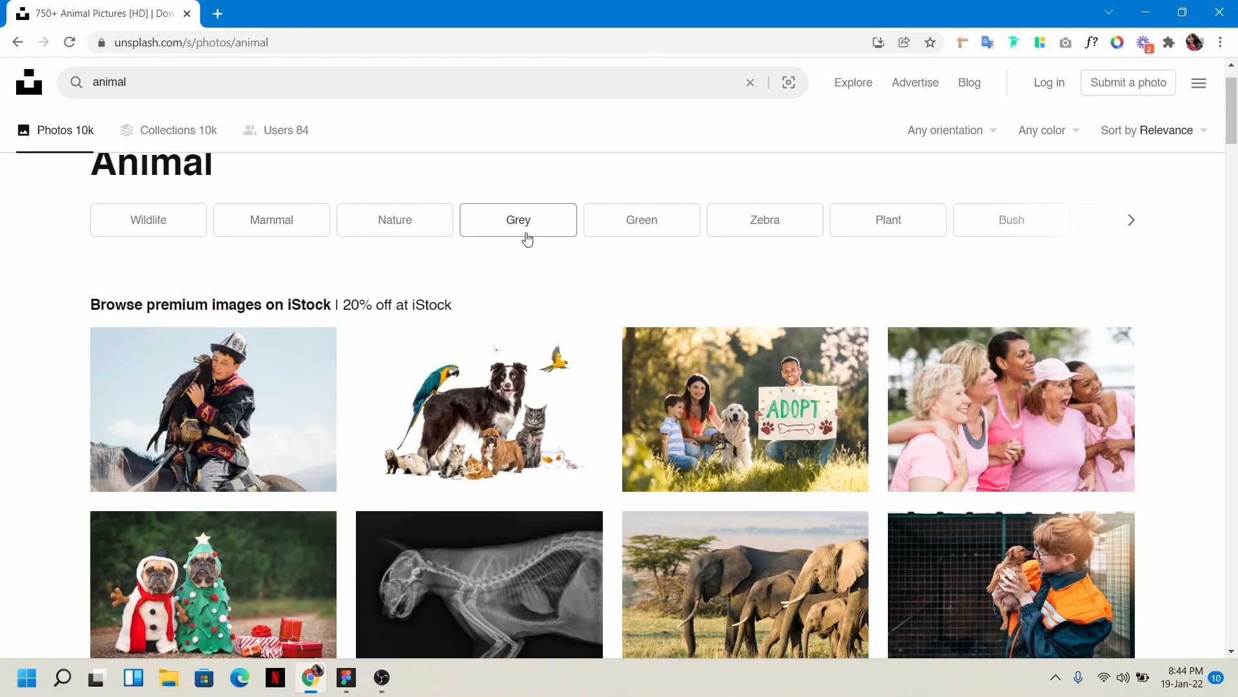
left_click(517, 219)
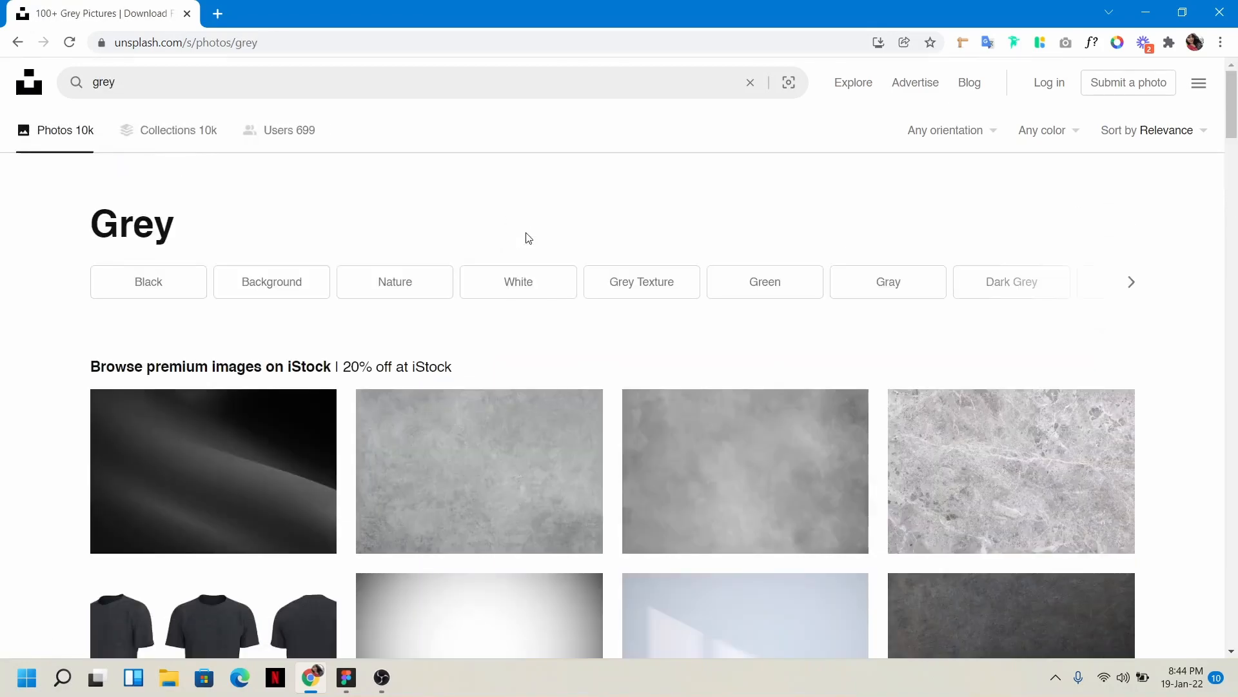
scroll("down", 3)
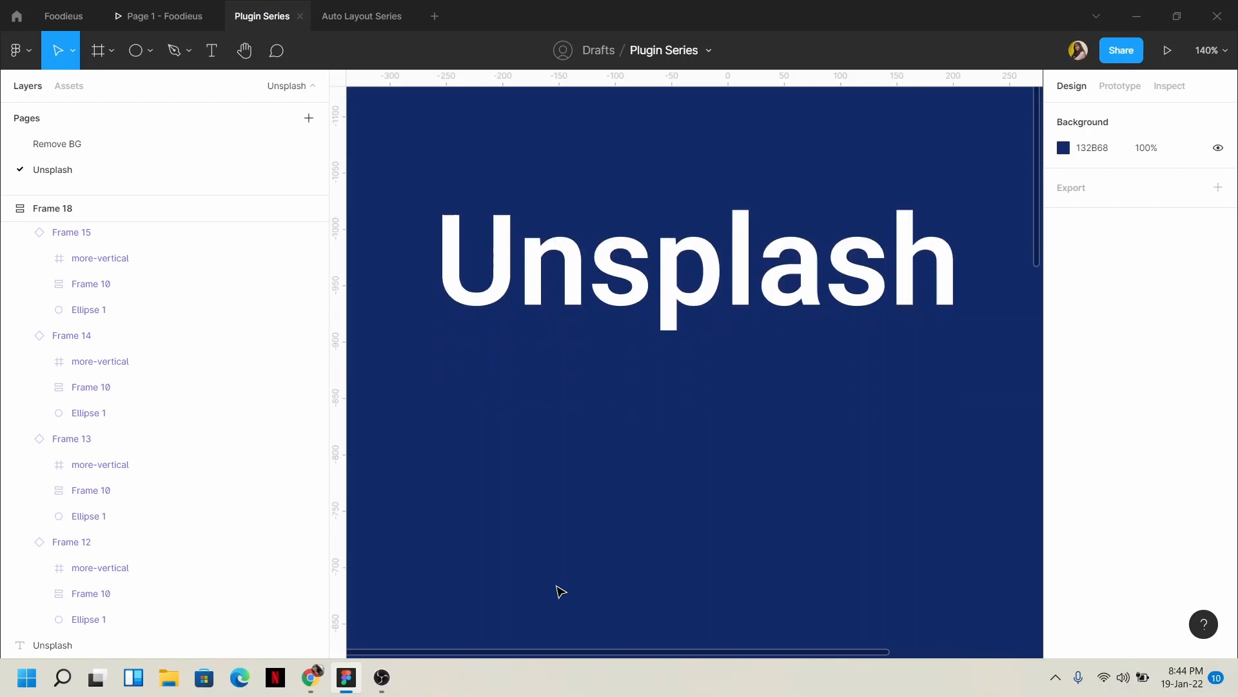
- Draw a rectangle with the Rectangle tool below the Unsplash heading
left_click(150, 49)
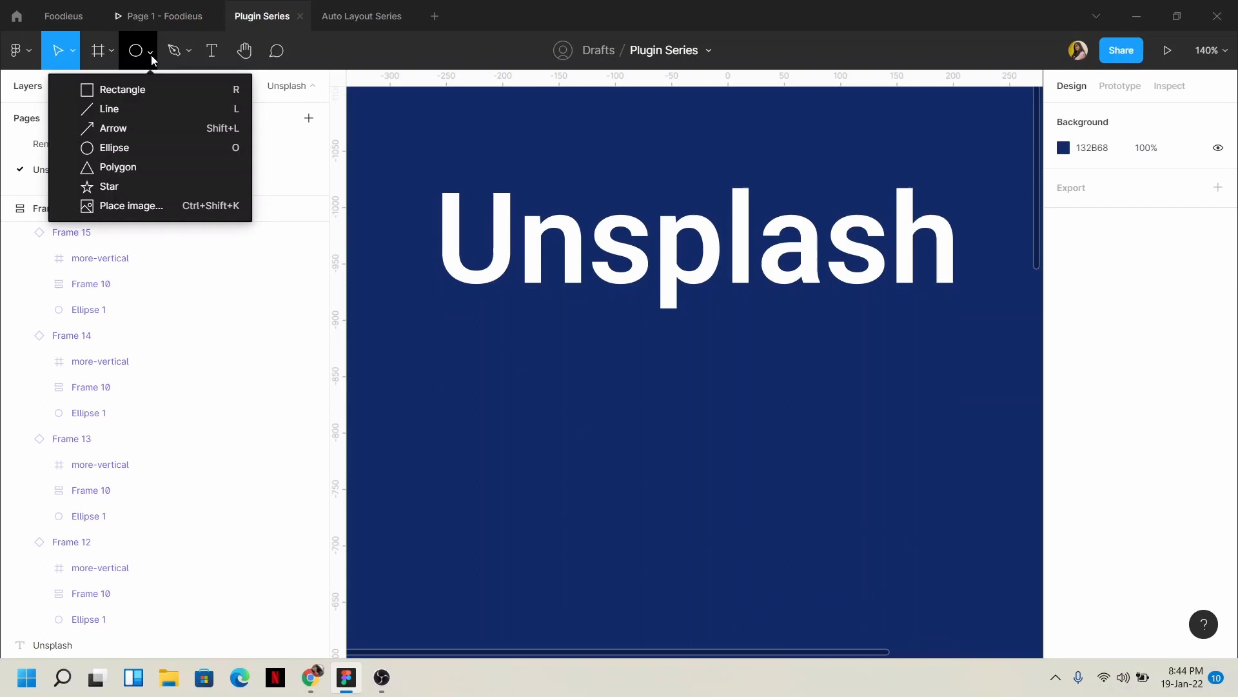
left_click(123, 89)
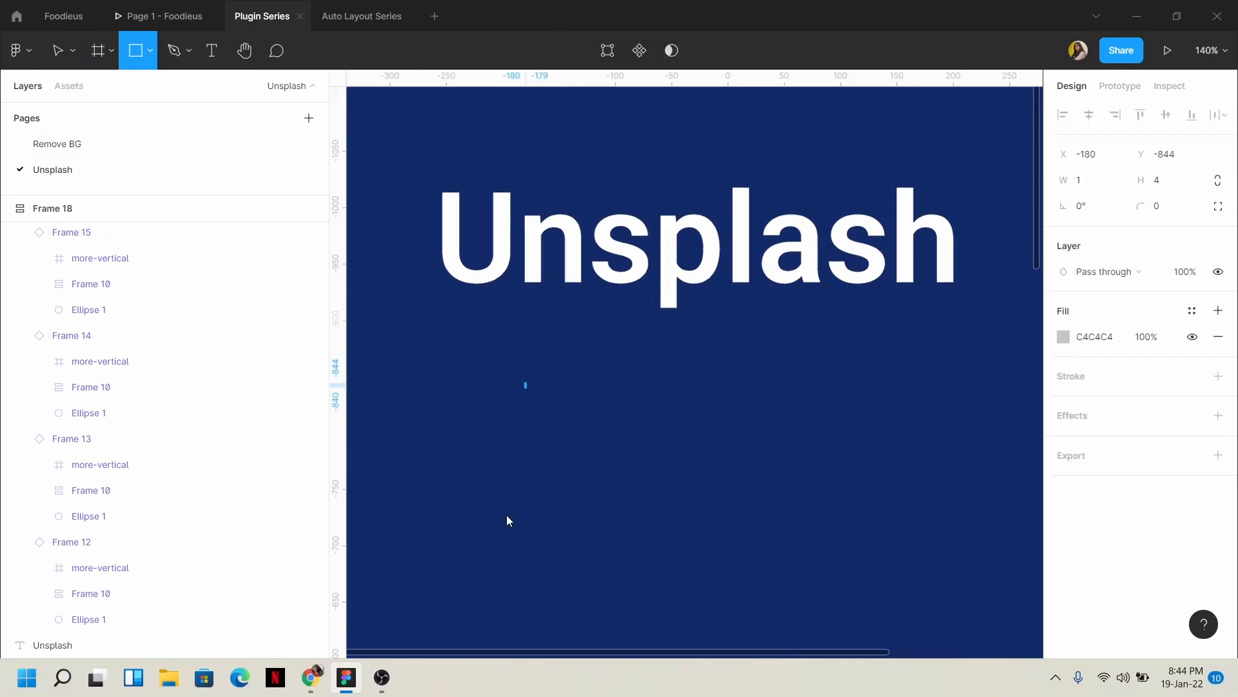
left_click_drag(525, 385, 745, 562)
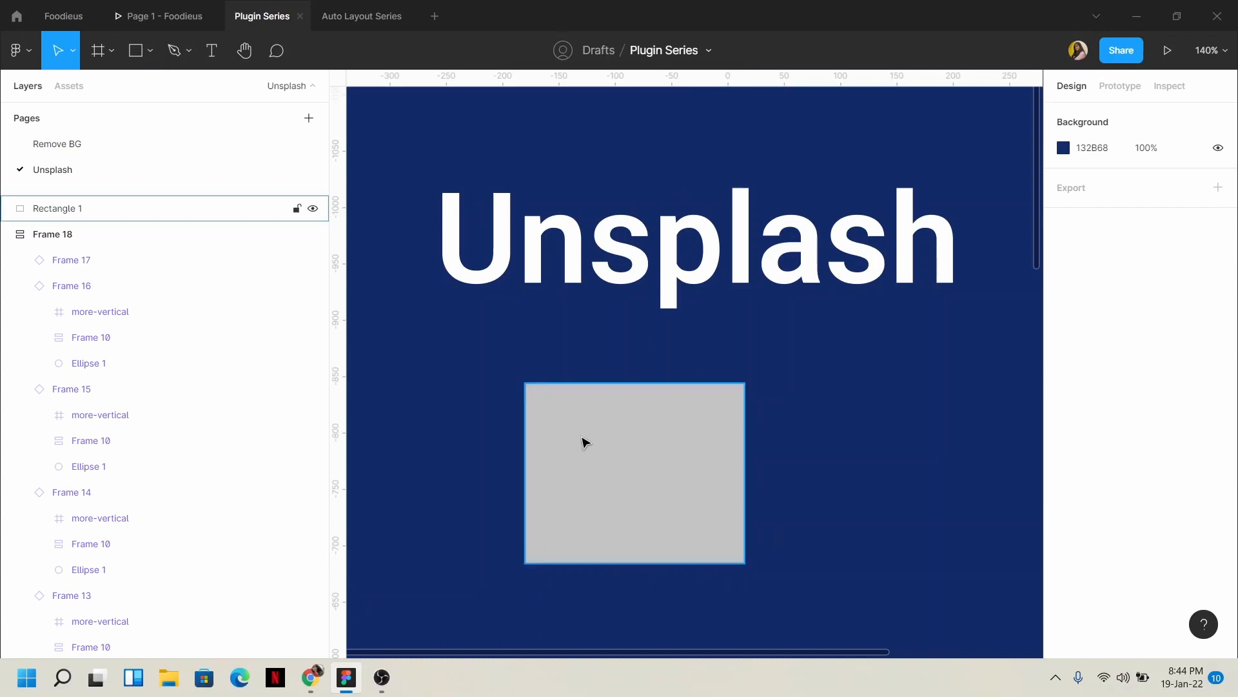
mouse_move(653, 527)
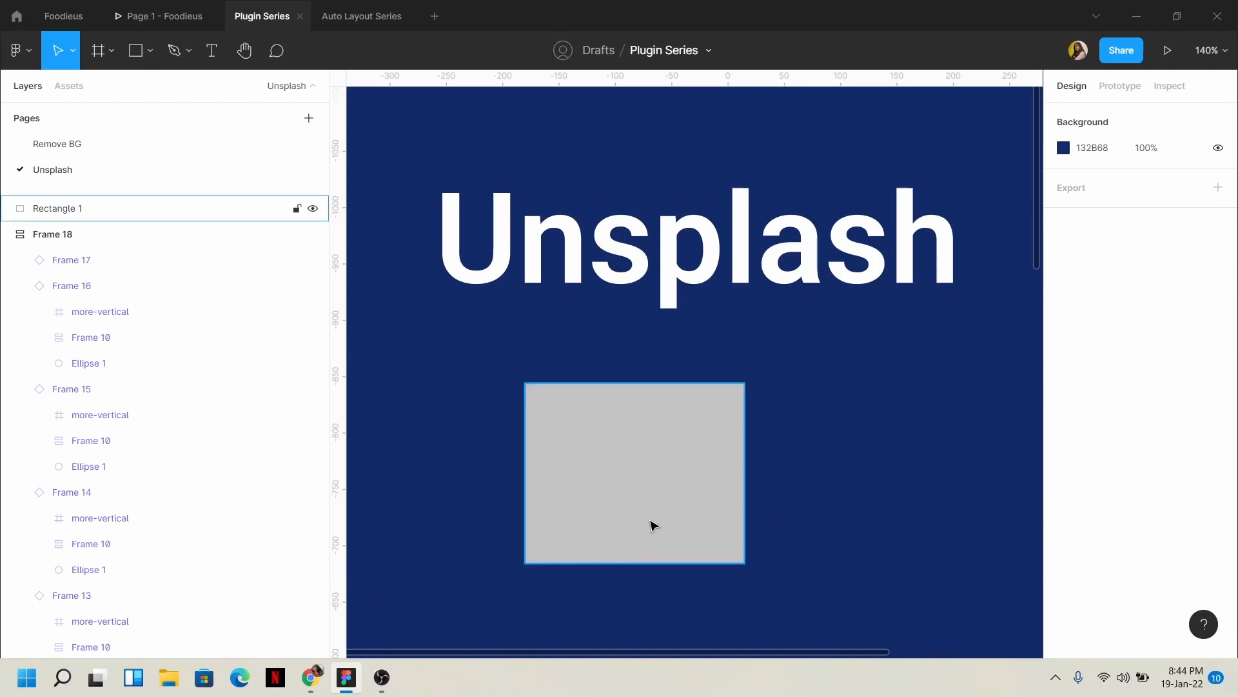
left_click(709, 598)
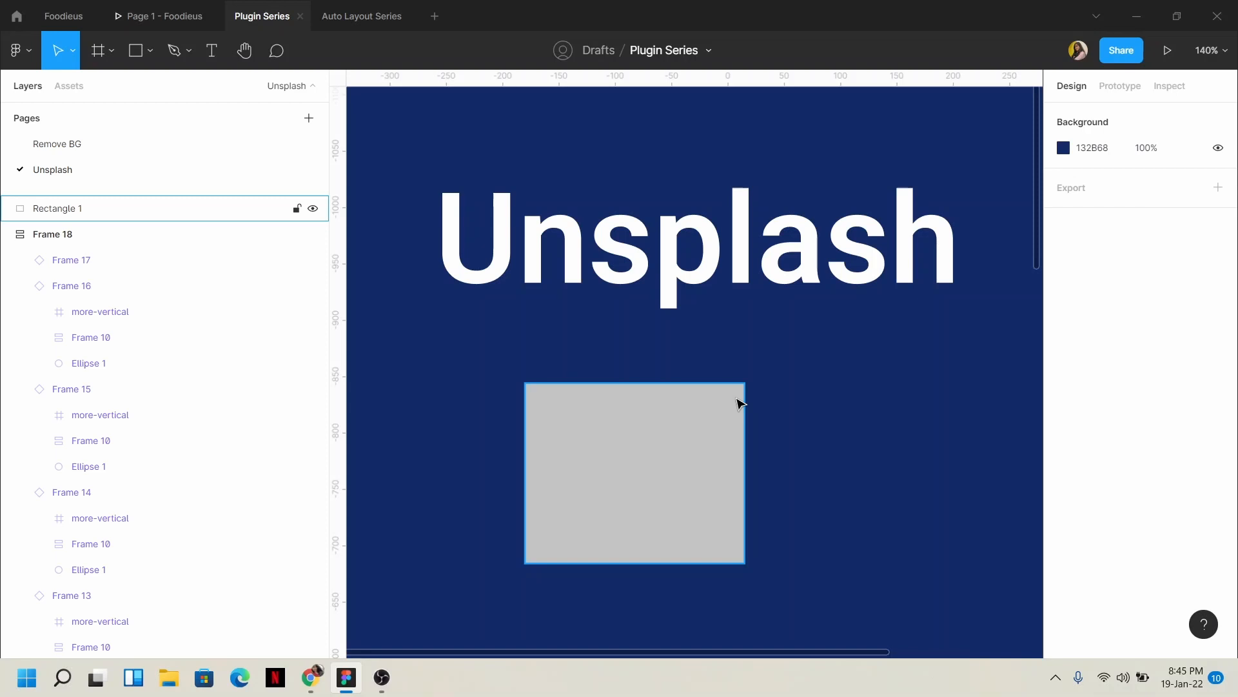
- Launch the Unsplash plugin from the rectangle's right-click Plugins menu
right_click(635, 473)
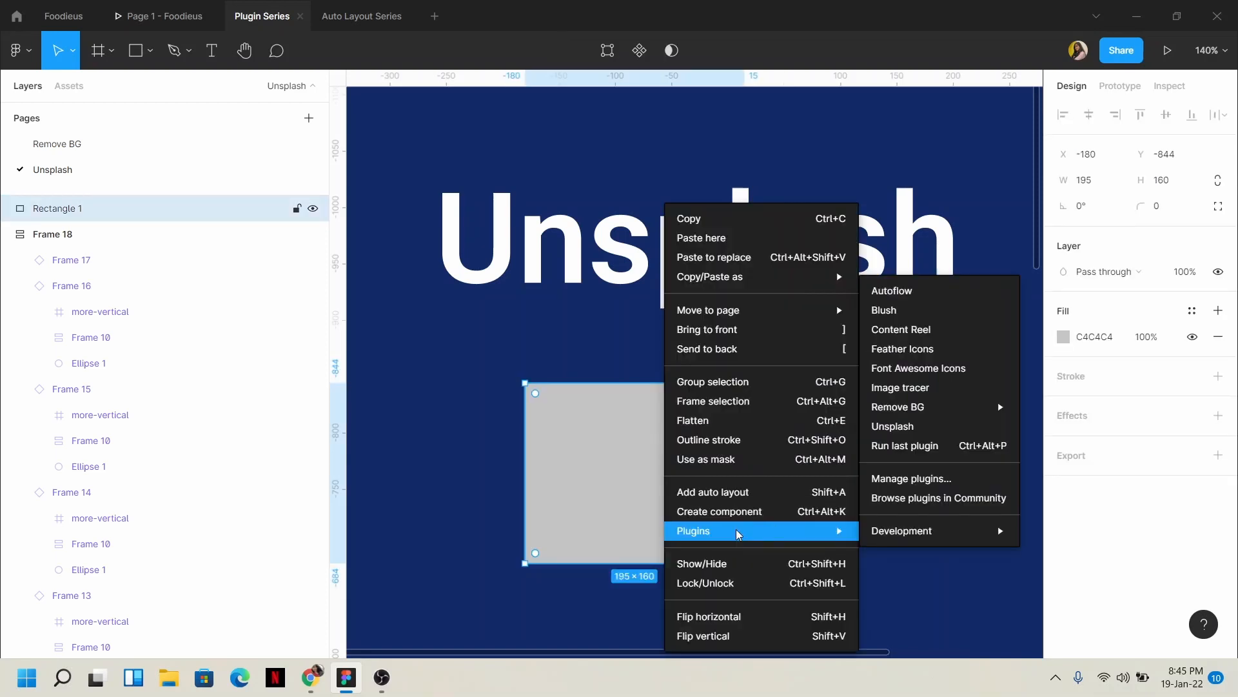
mouse_move(908, 426)
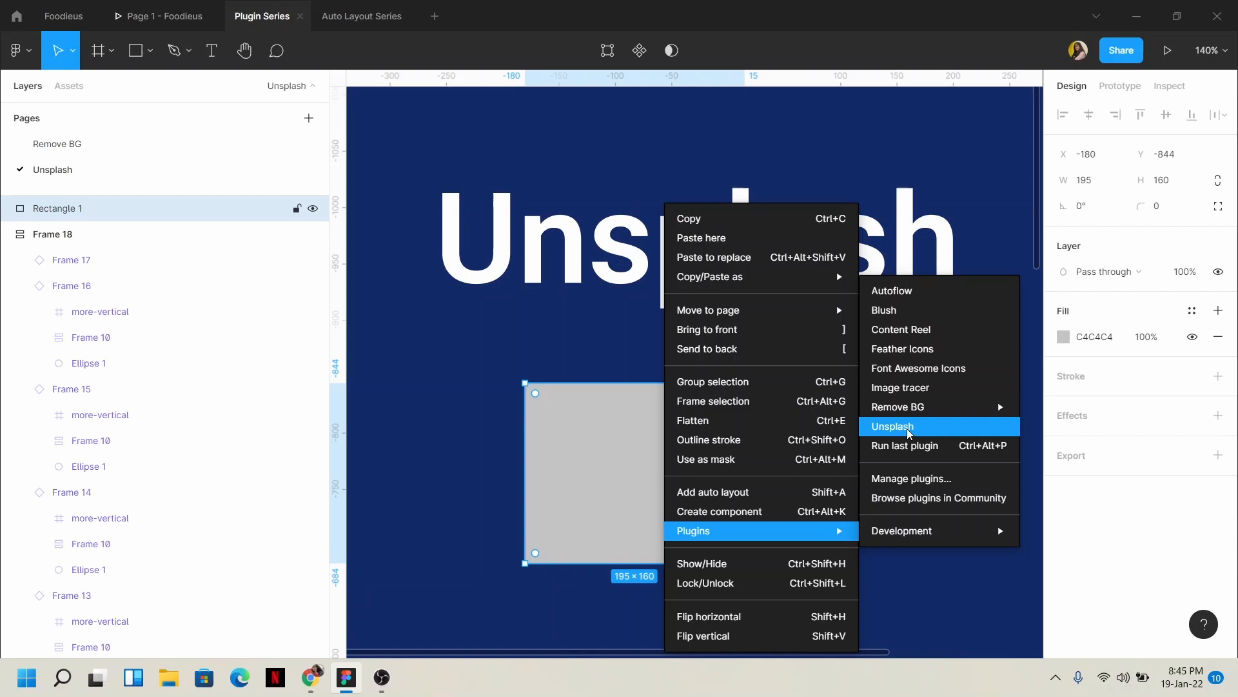
left_click(891, 426)
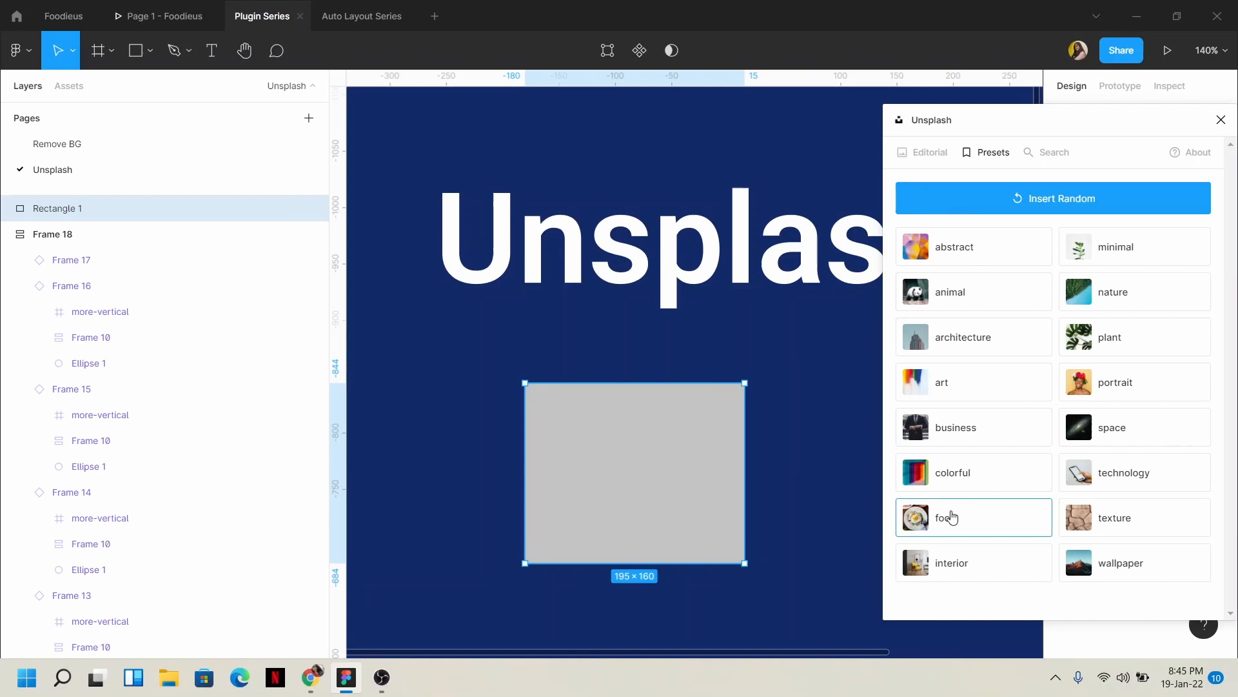
- Fill the rectangle with a random food photo from the 'food' preset
left_click(947, 517)
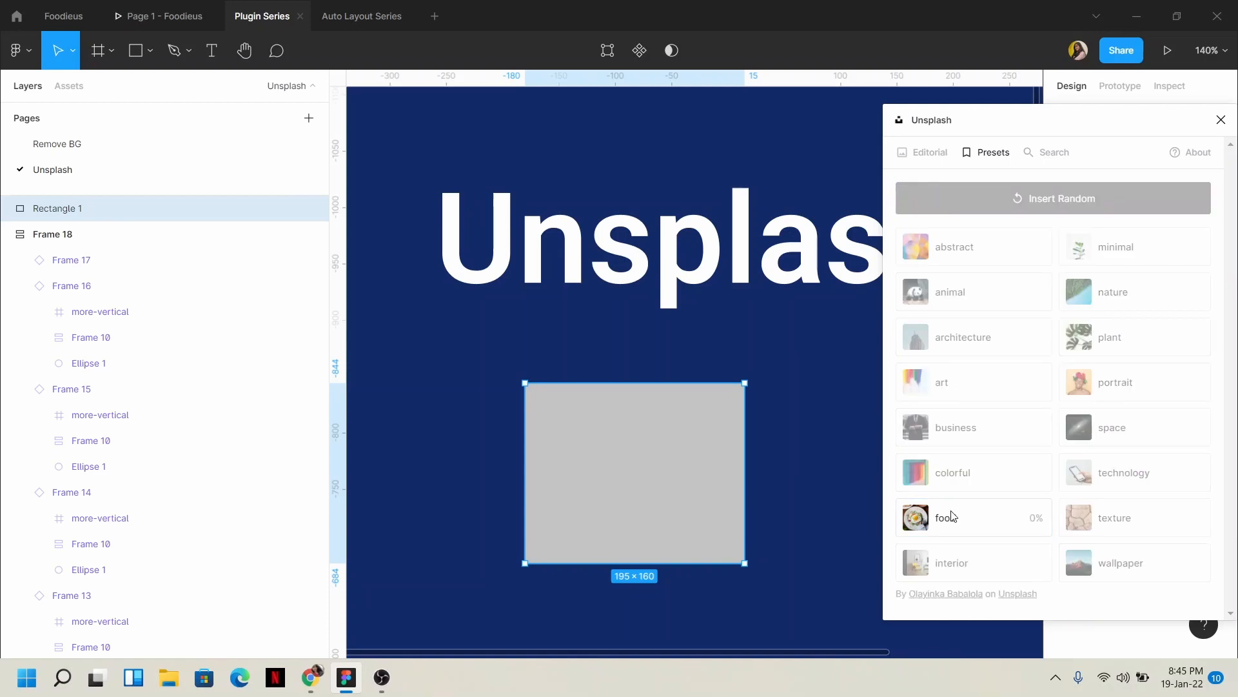
left_click(971, 517)
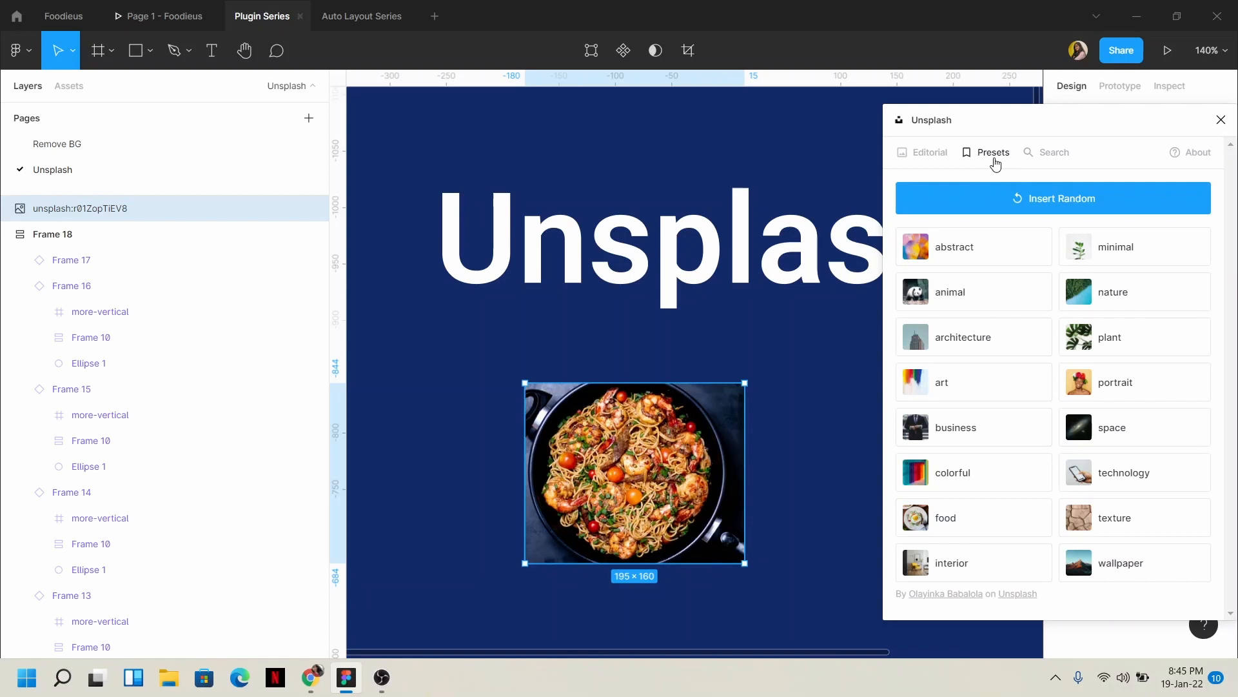
mouse_move(1044, 158)
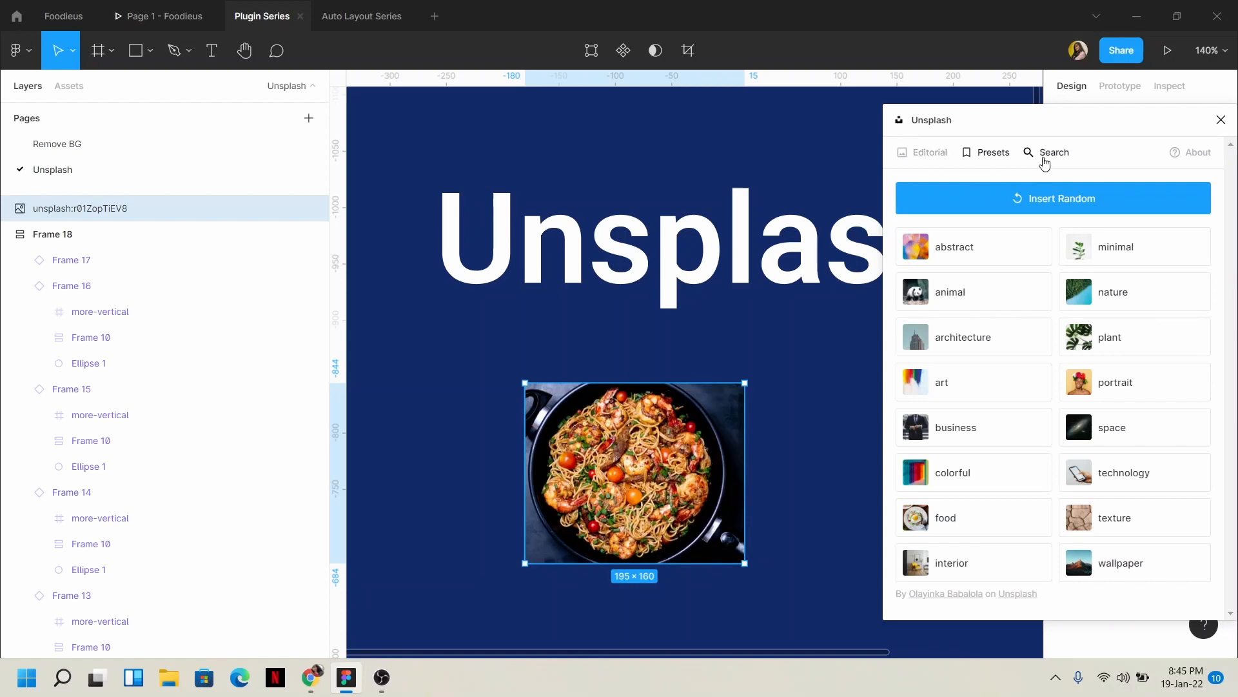
- Search photos by keyword in the plugin's Search tab and scroll the results
left_click(1052, 152)
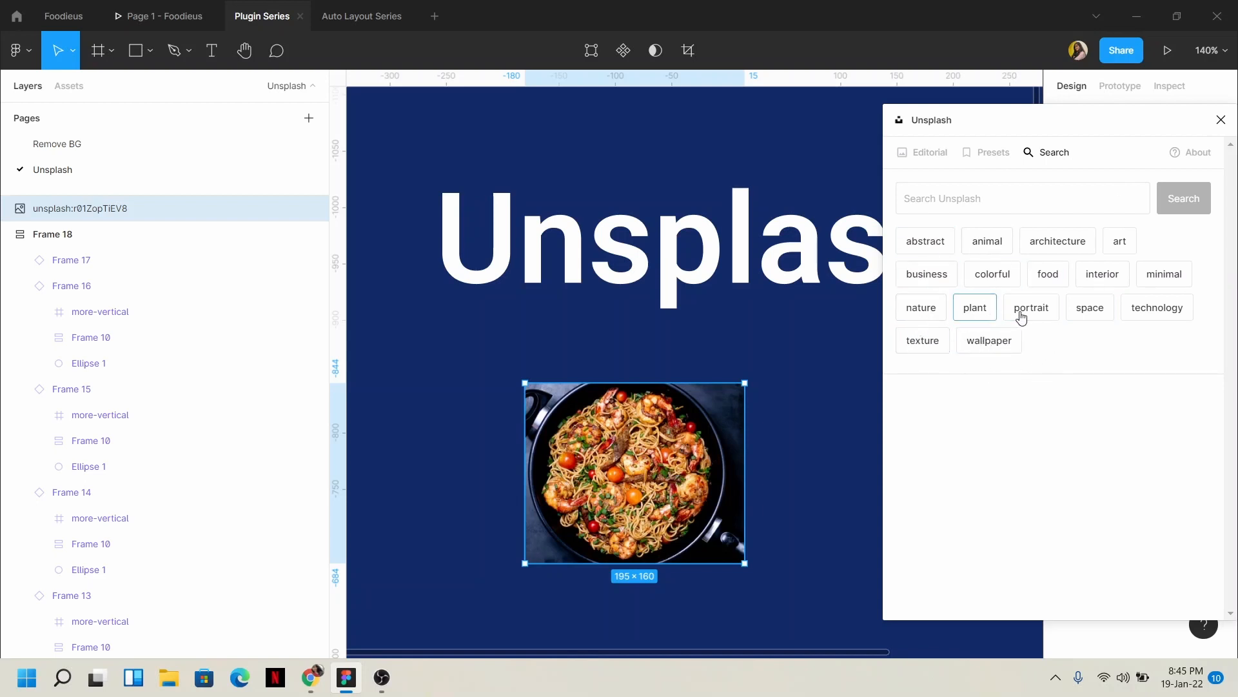
left_click(1047, 273)
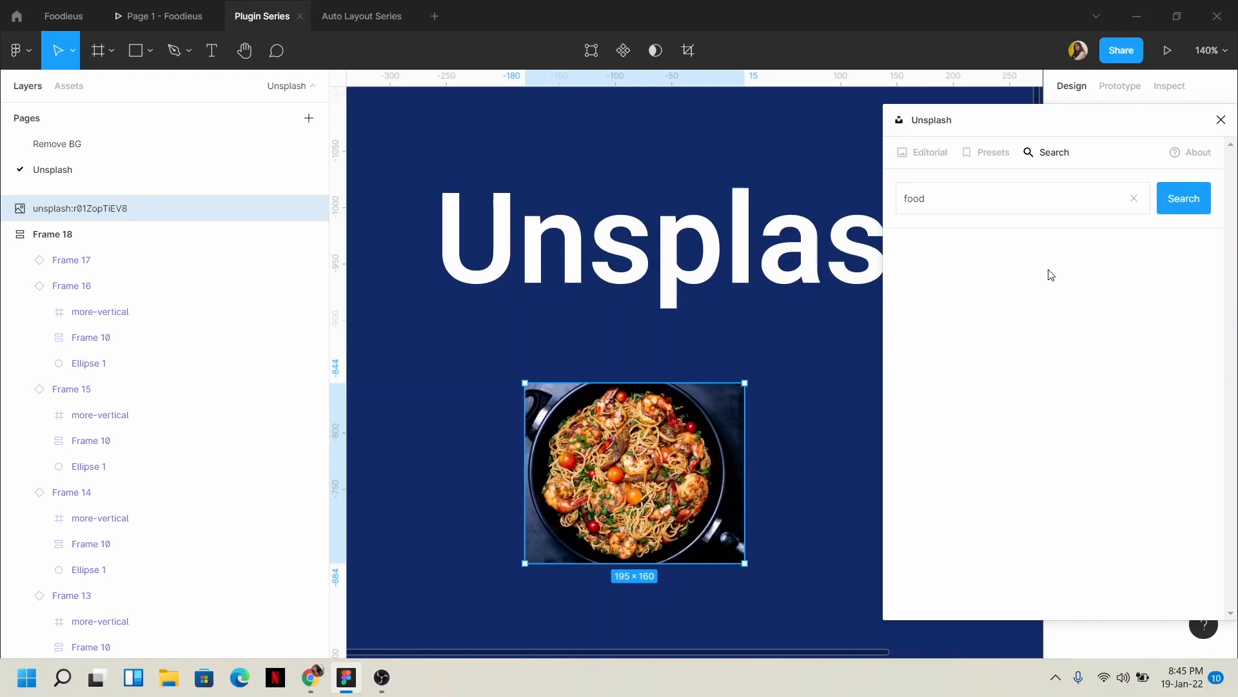
left_click(1182, 198)
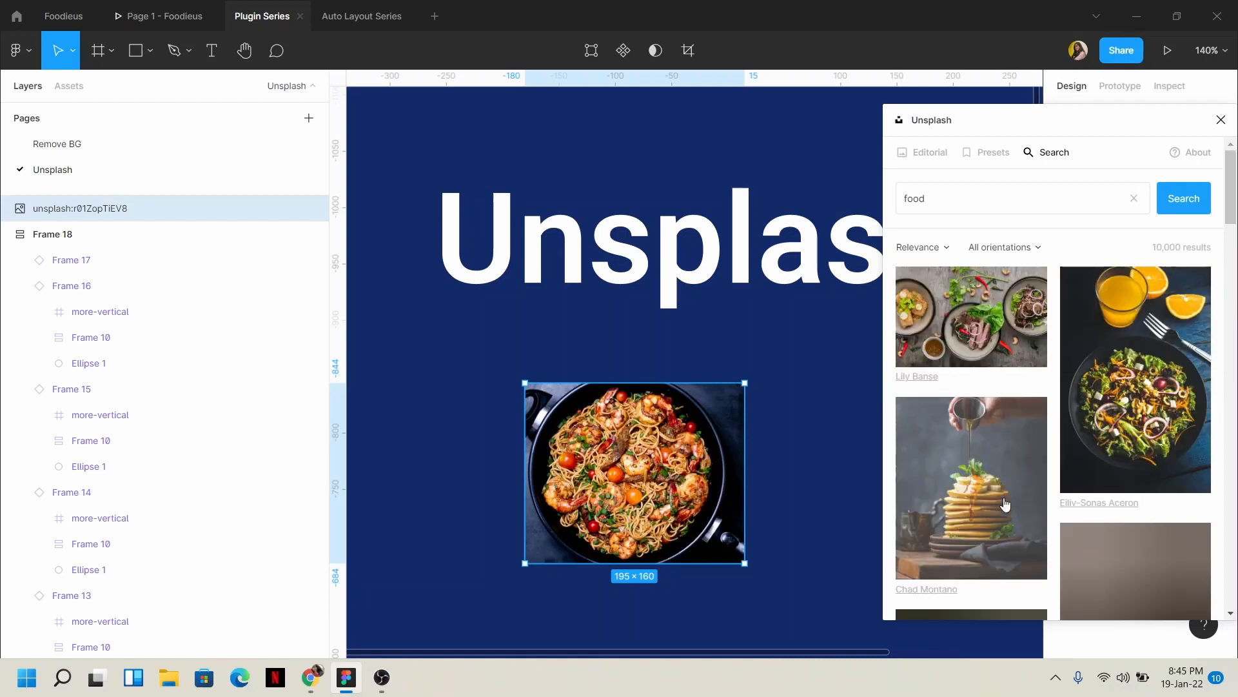
scroll("down", 3)
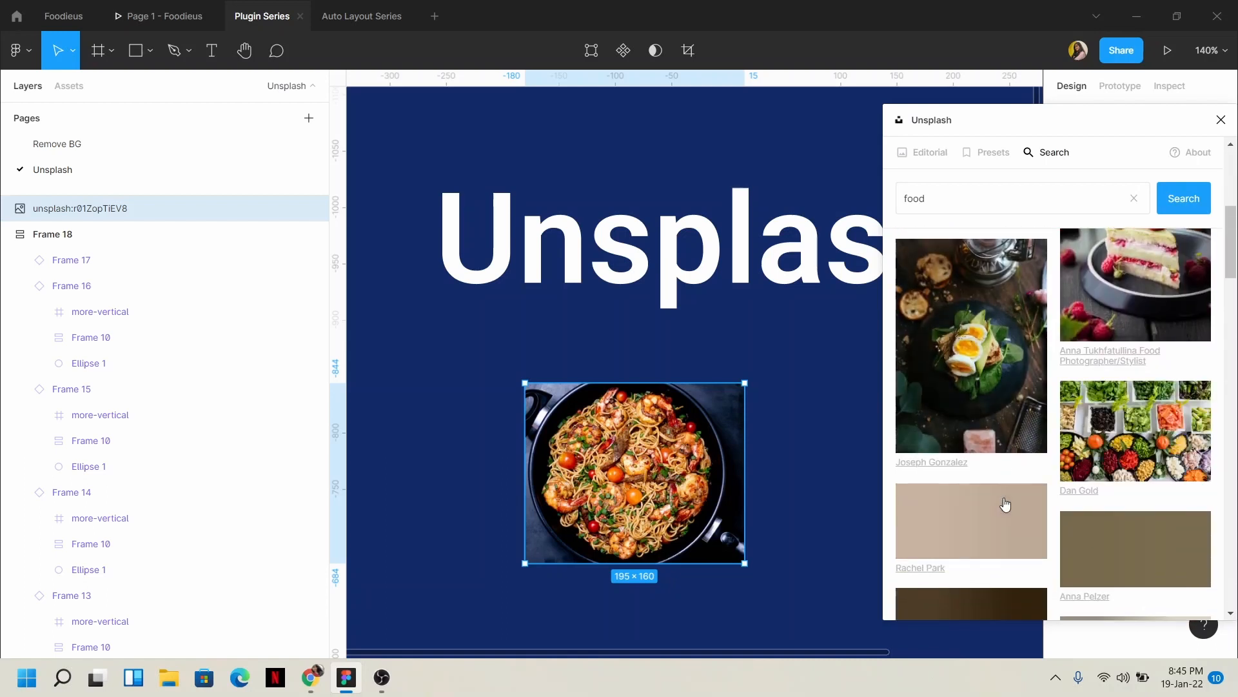
scroll("down", 3)
type("b")
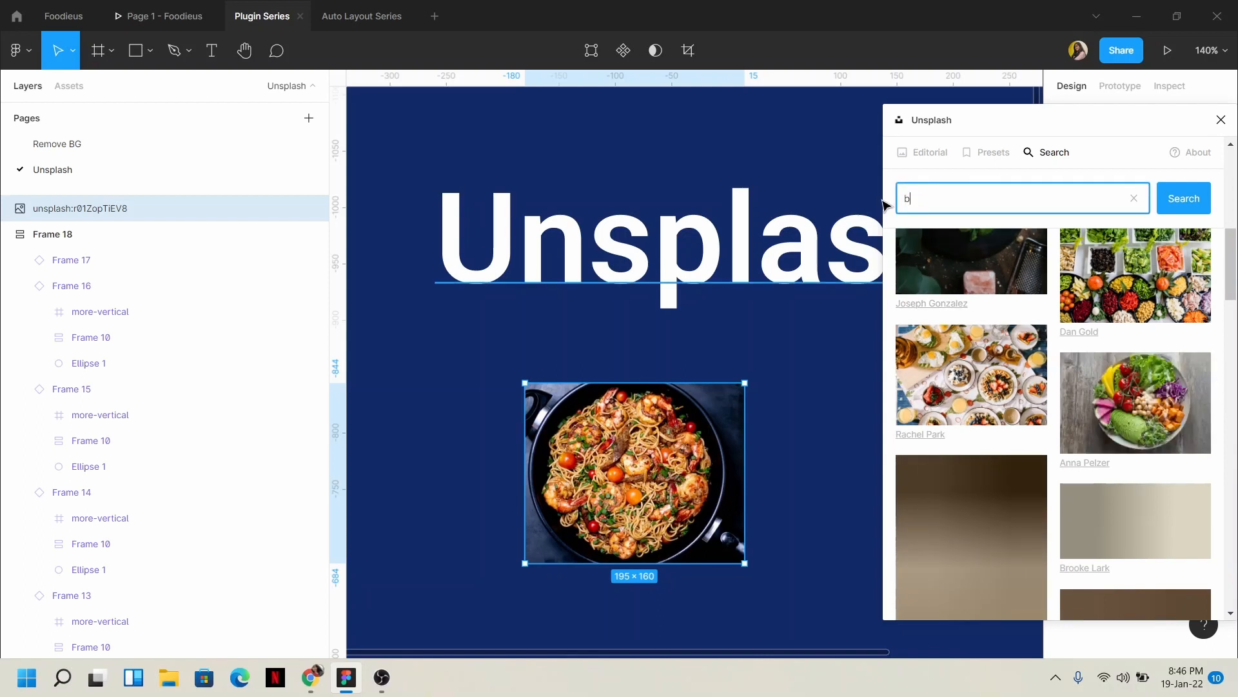
- Search 'burger' and replace the rectangle's image with a burger close-up
type("urger")
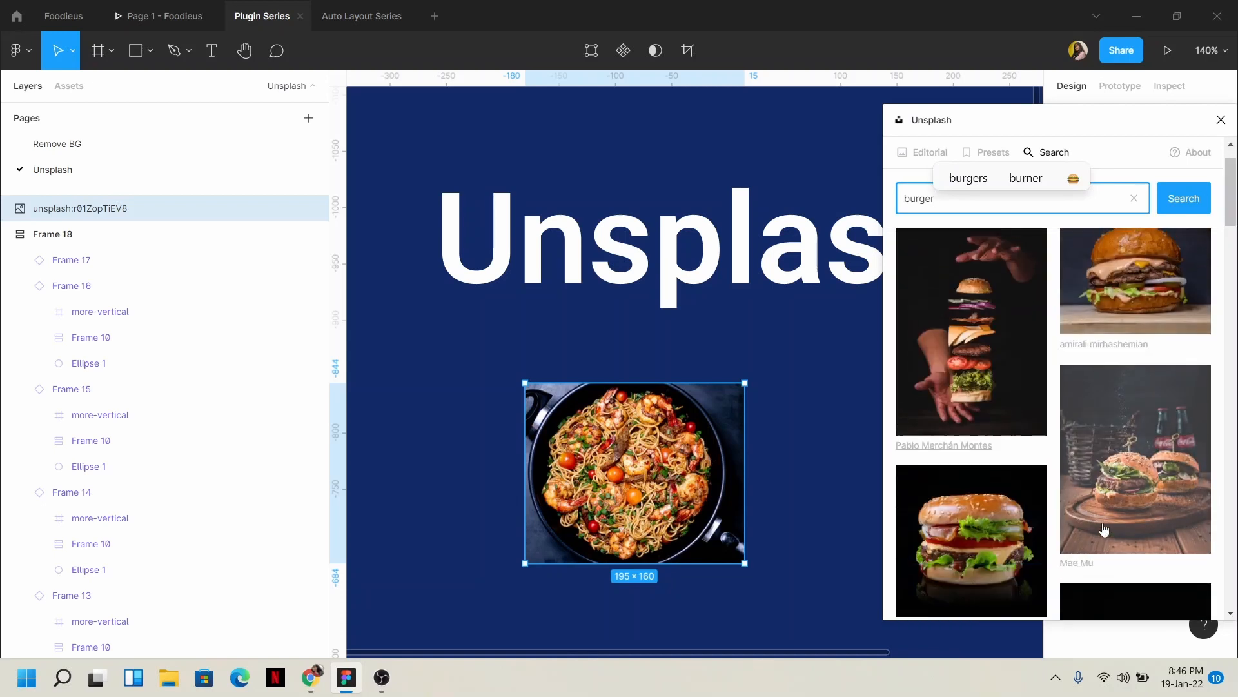
scroll("down", 3)
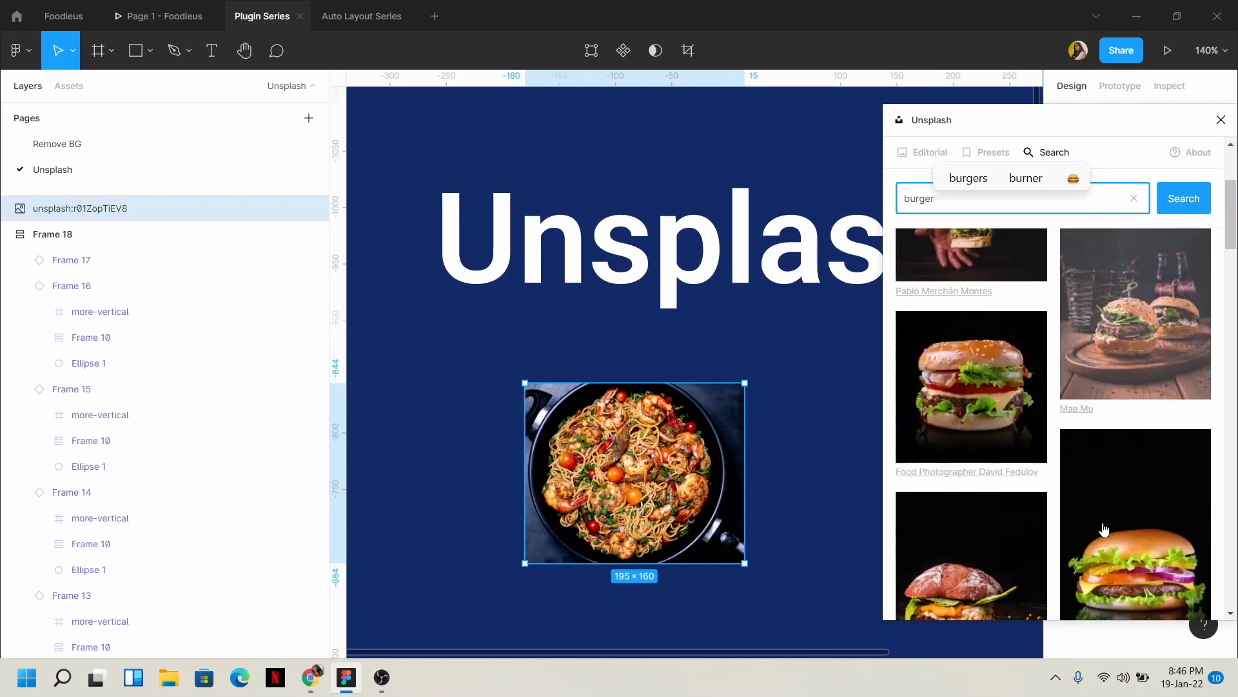
scroll("down", 3)
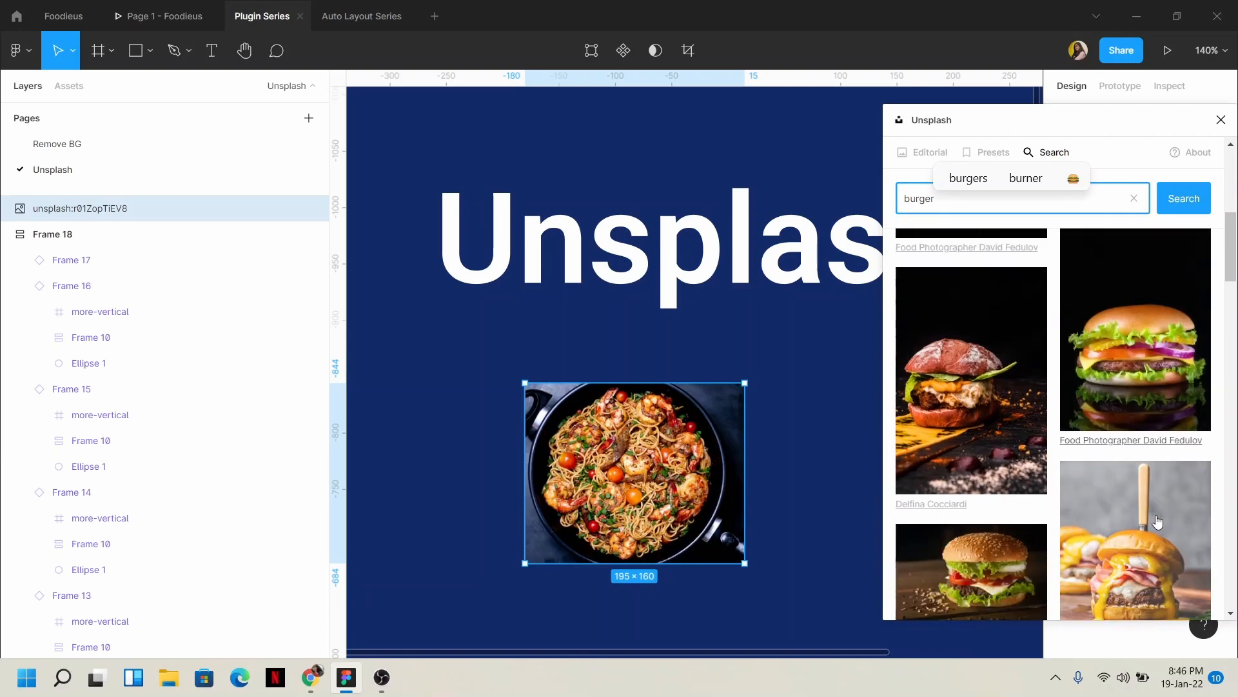
scroll("down", 3)
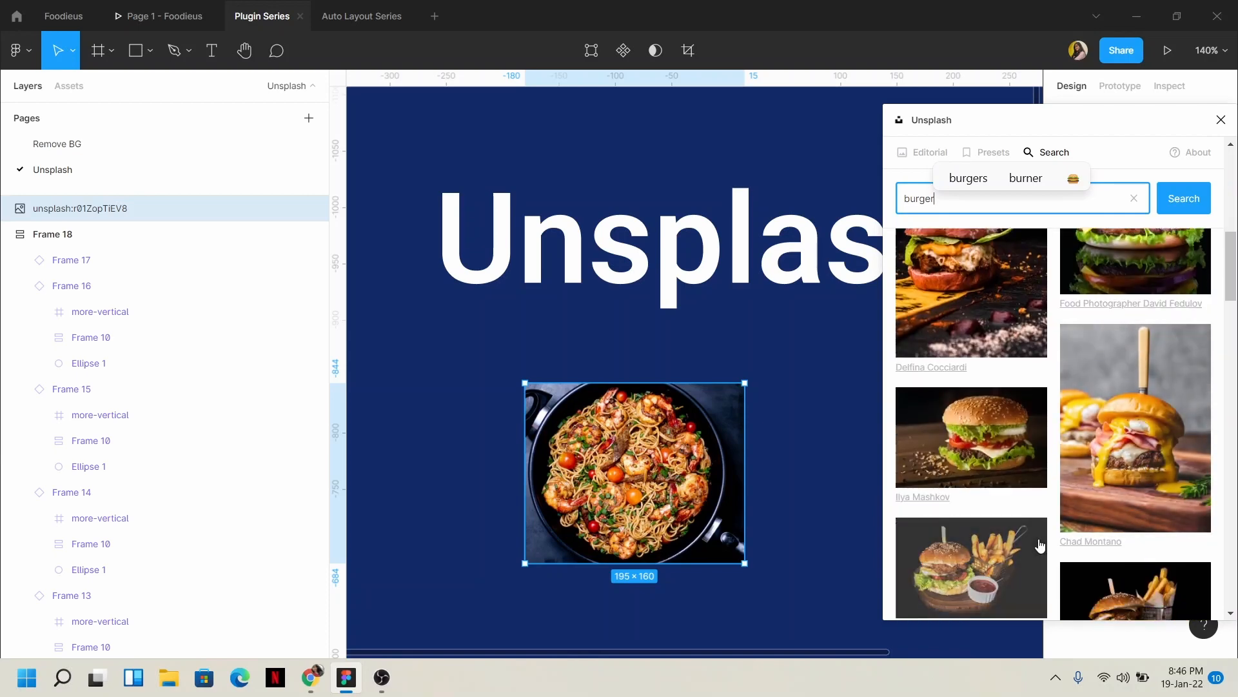
scroll("down", 3)
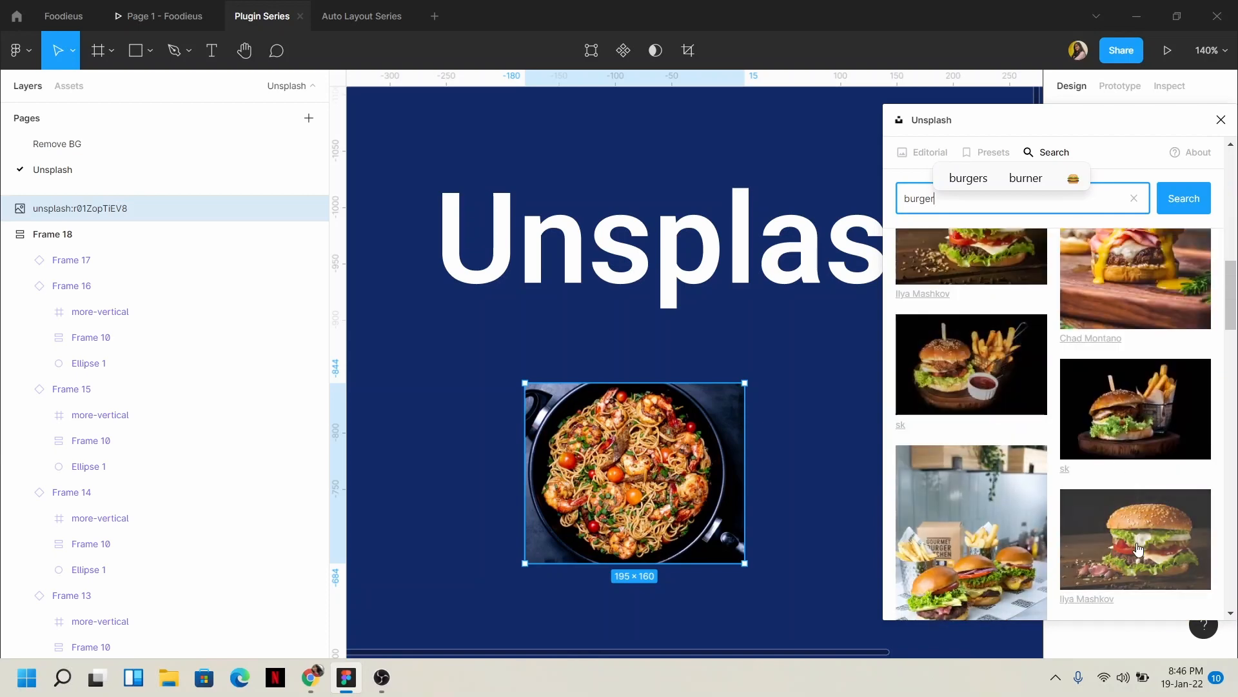
scroll("down", 3)
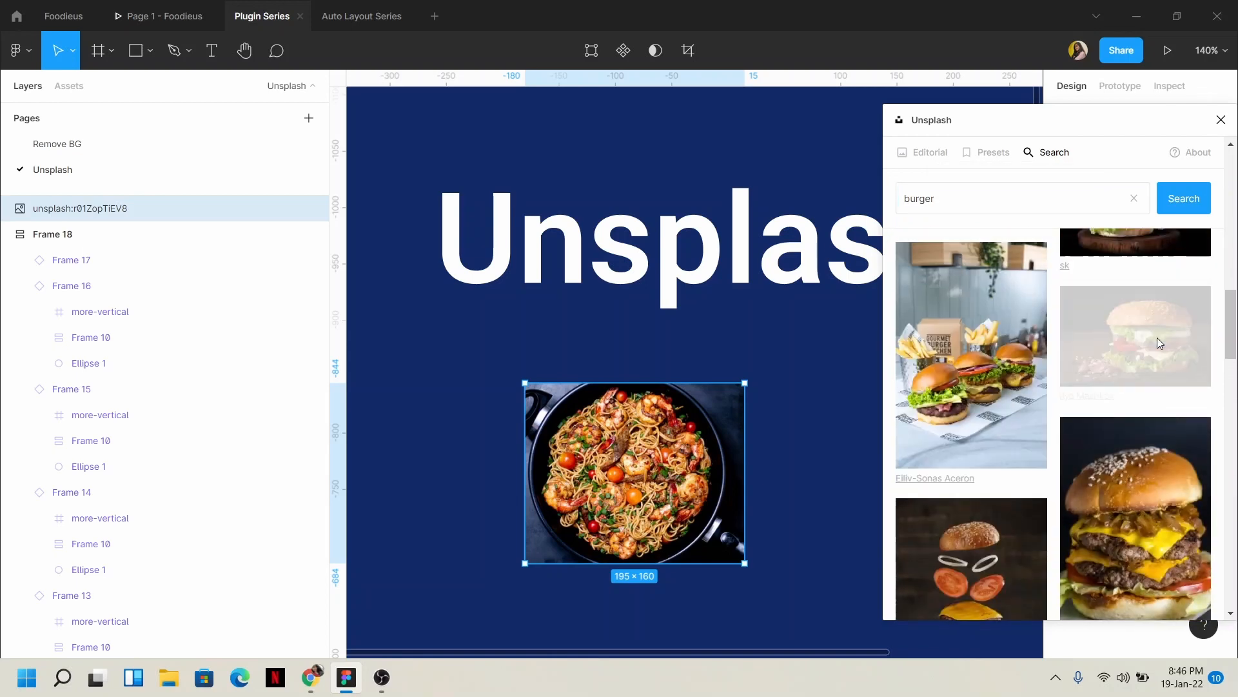
left_click(1134, 335)
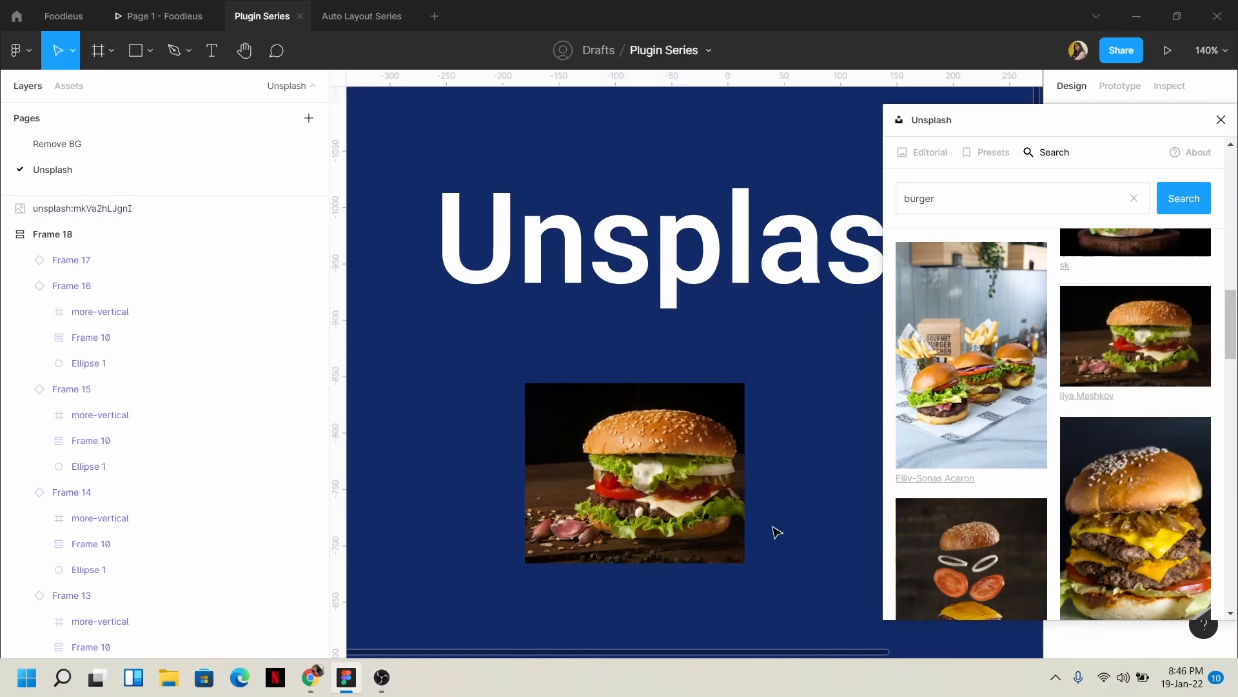
scroll("down", 3)
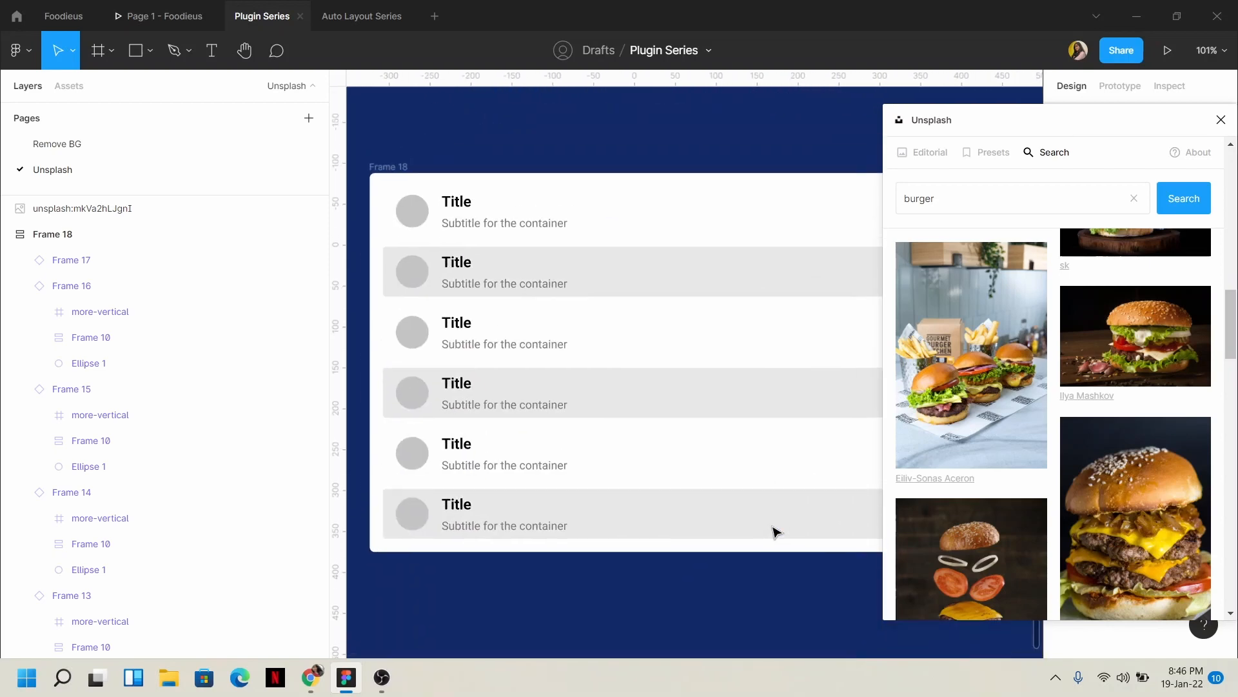
mouse_move(754, 308)
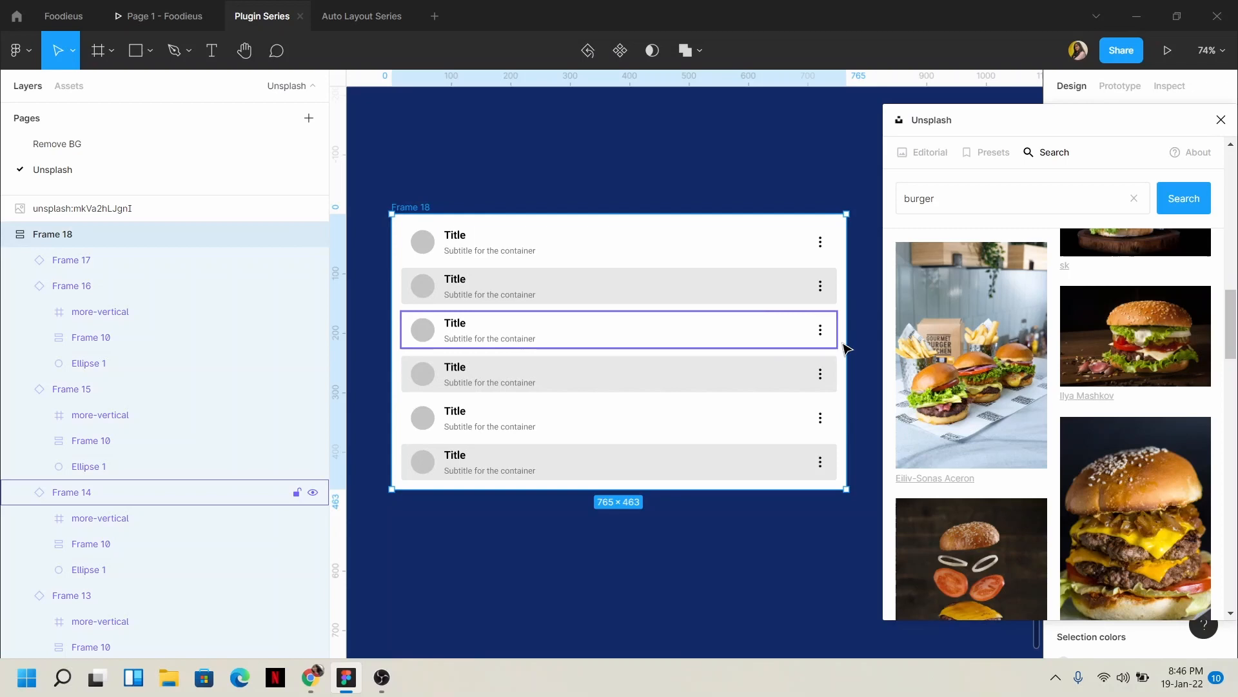
- Narrow the contact list frame to 437 wide and show the plugin's Presets categories
left_click_drag(845, 349, 651, 338)
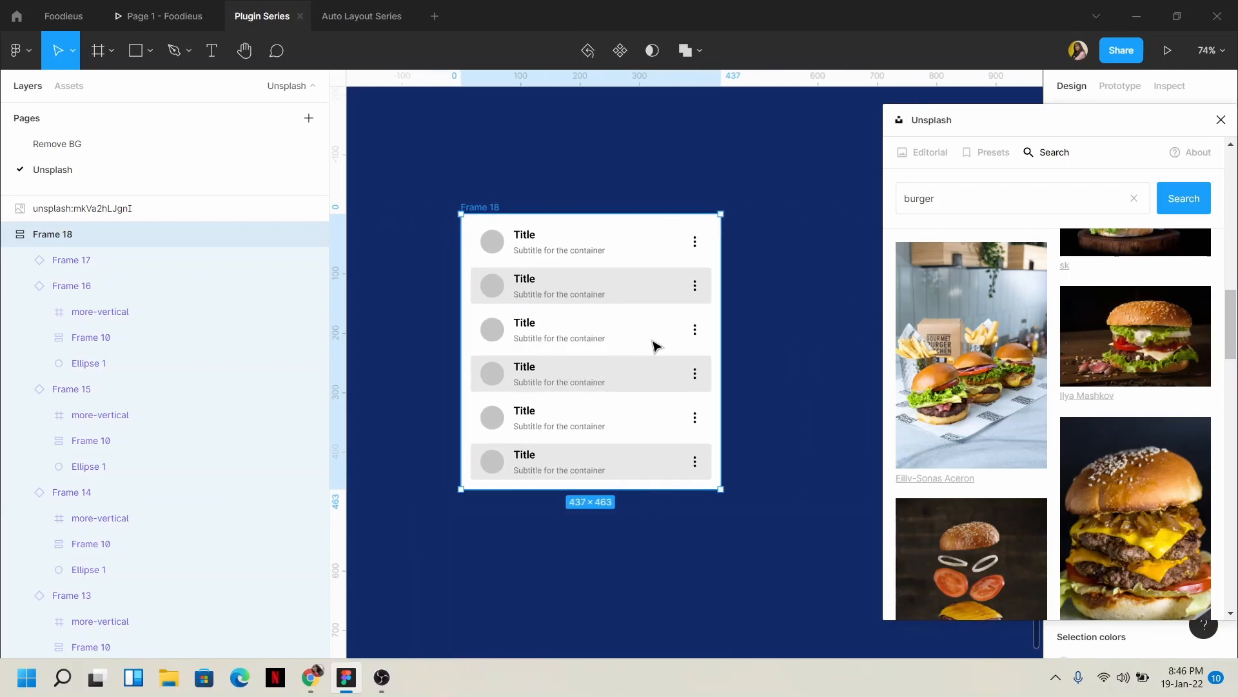
mouse_move(489, 338)
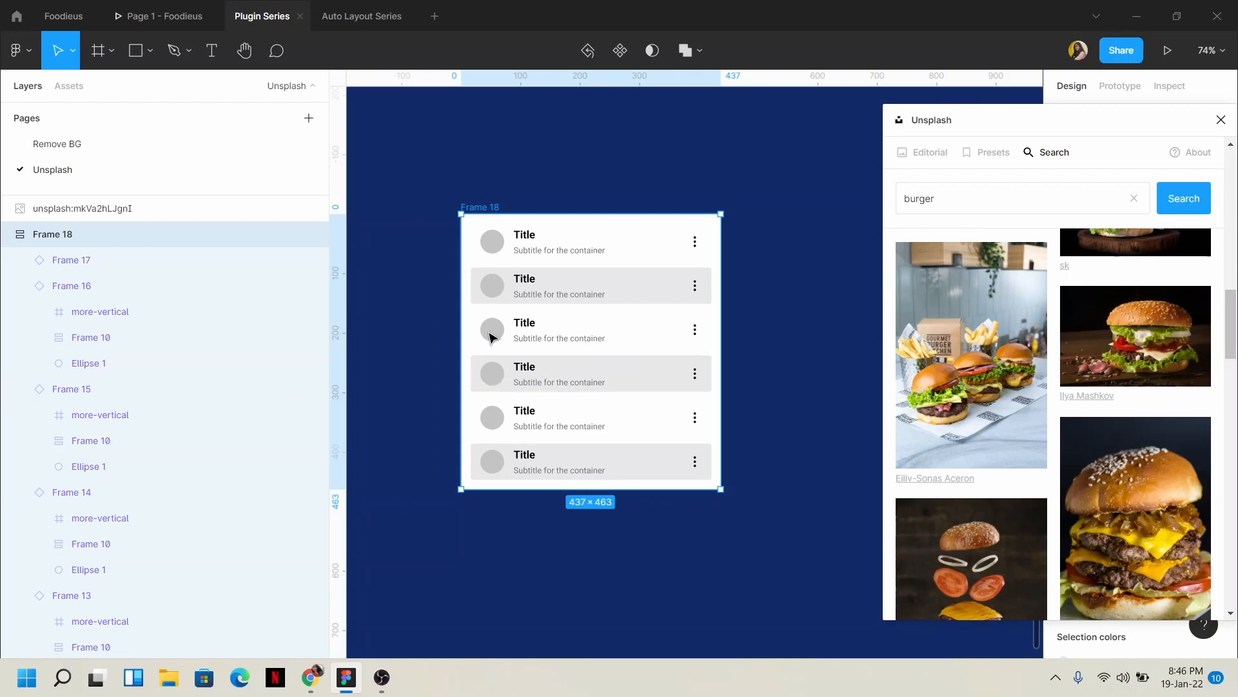
left_click(590, 285)
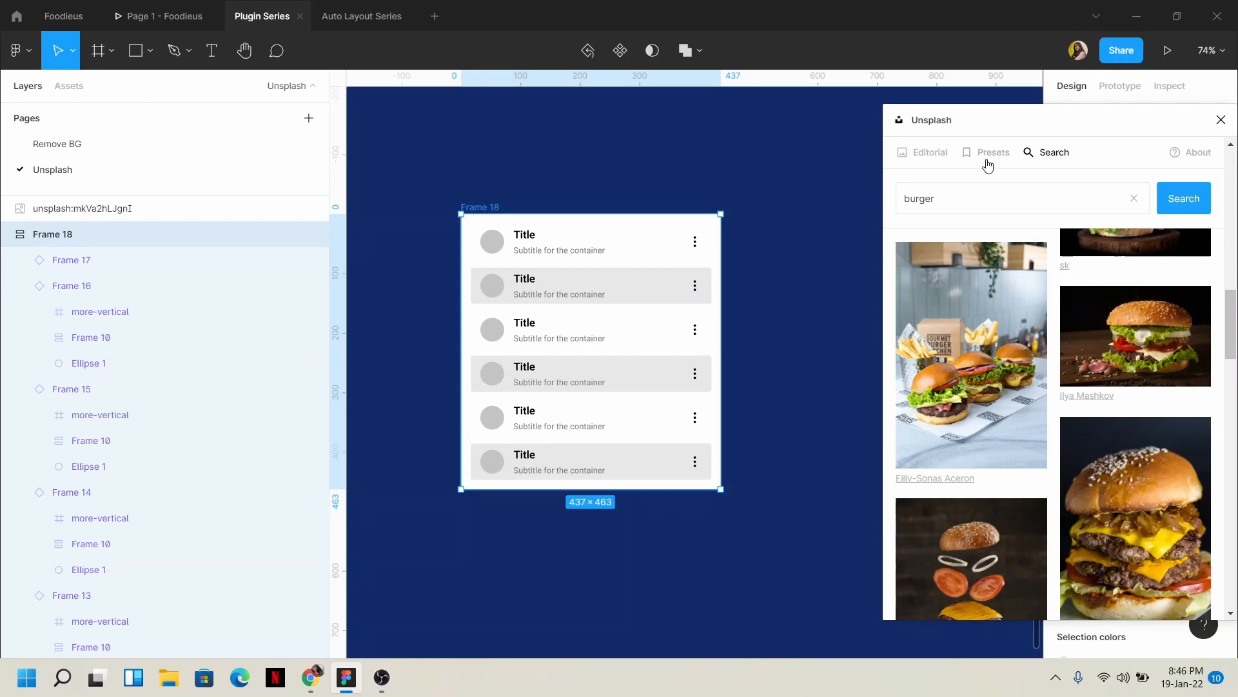
left_click(992, 151)
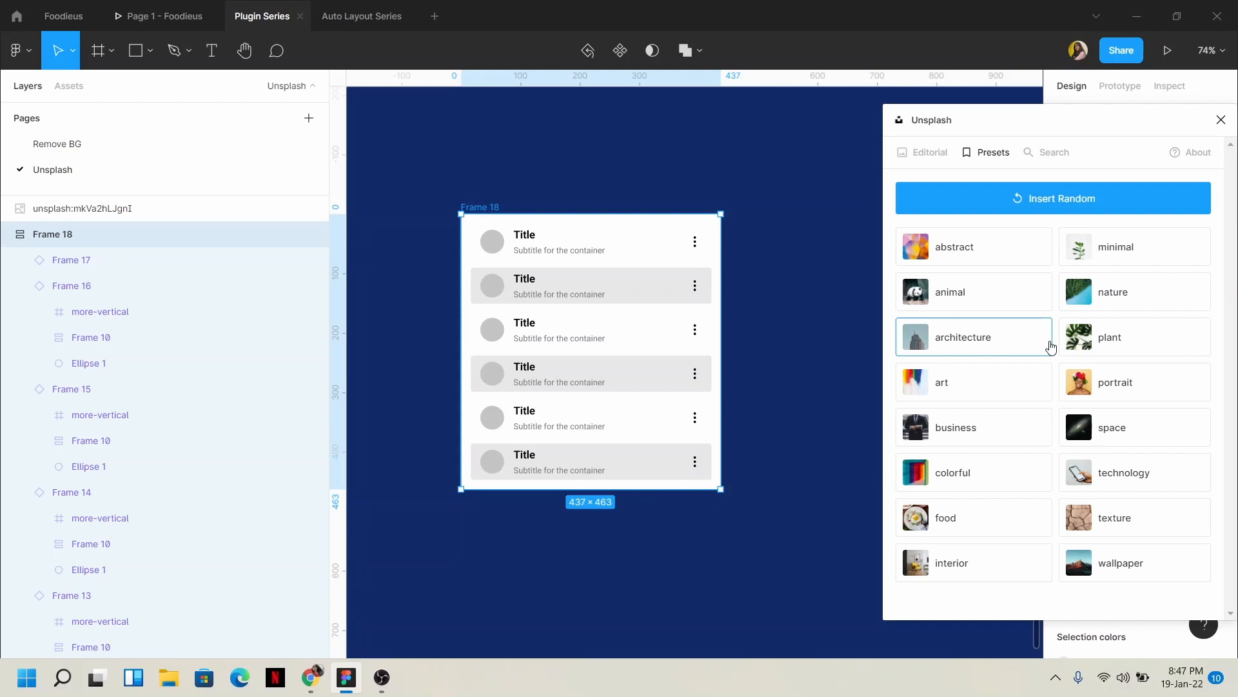
mouse_move(1058, 352)
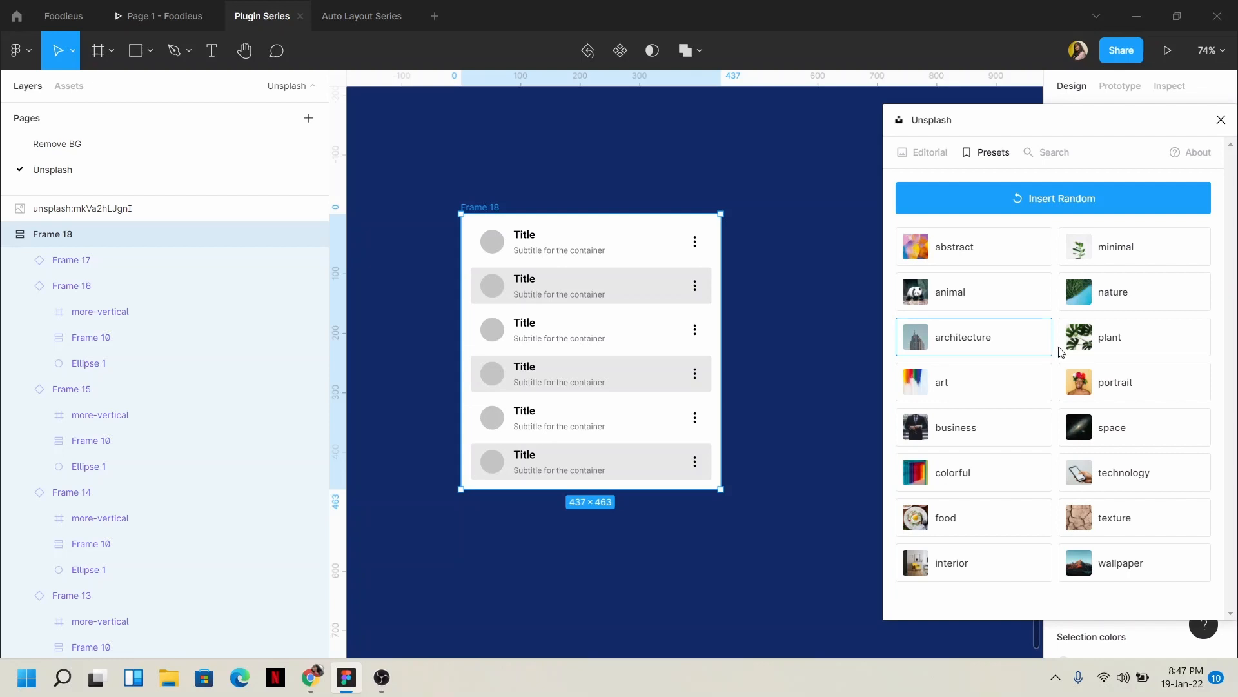
left_click(591, 285)
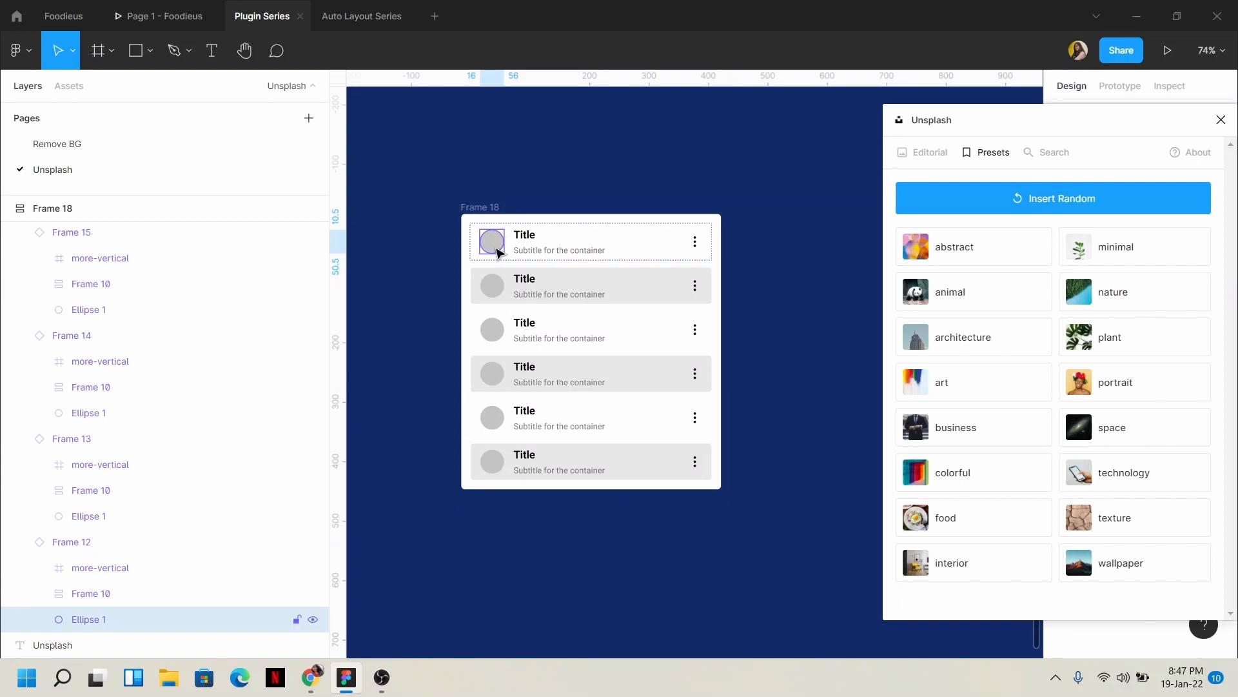
- Select the six avatar ellipses and fill them with the portrait preset
left_click(591, 285)
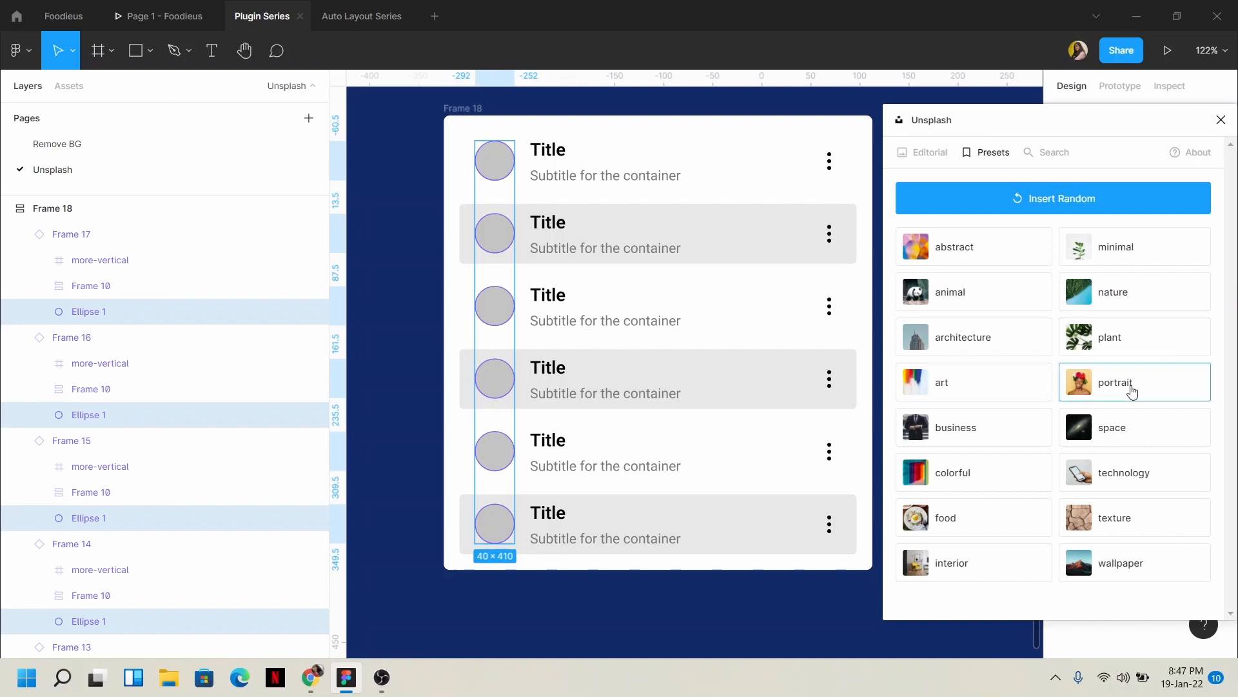
left_click(1115, 382)
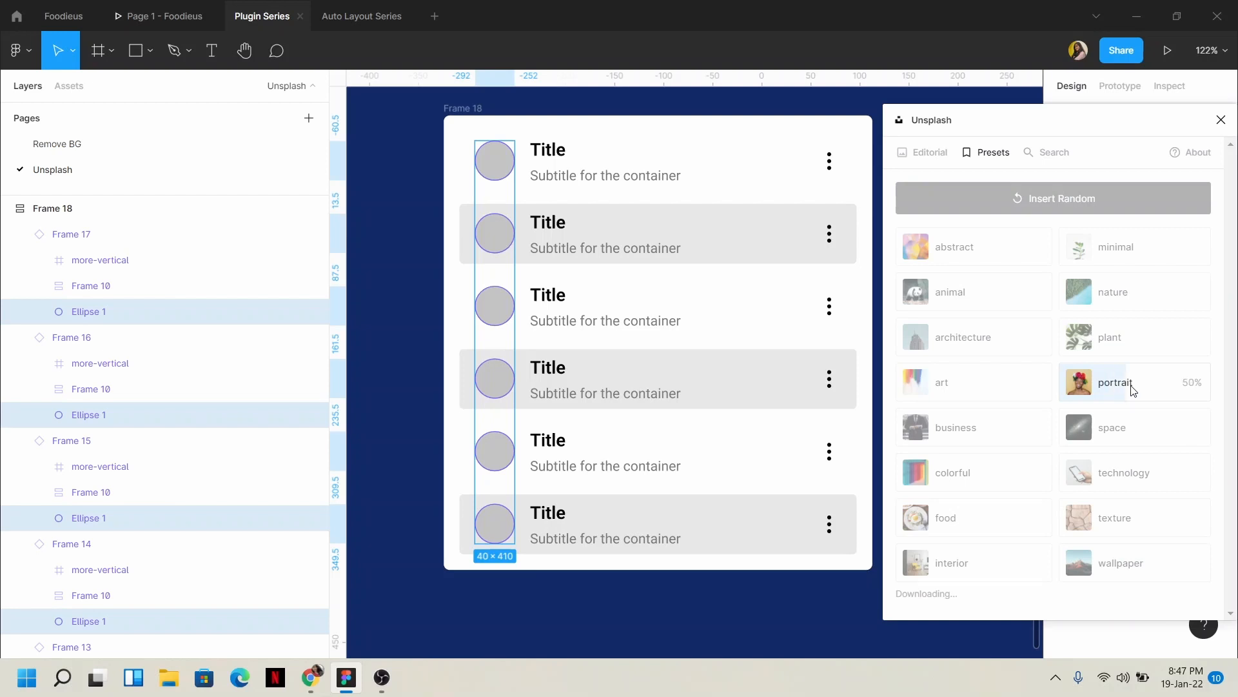
left_click(1114, 383)
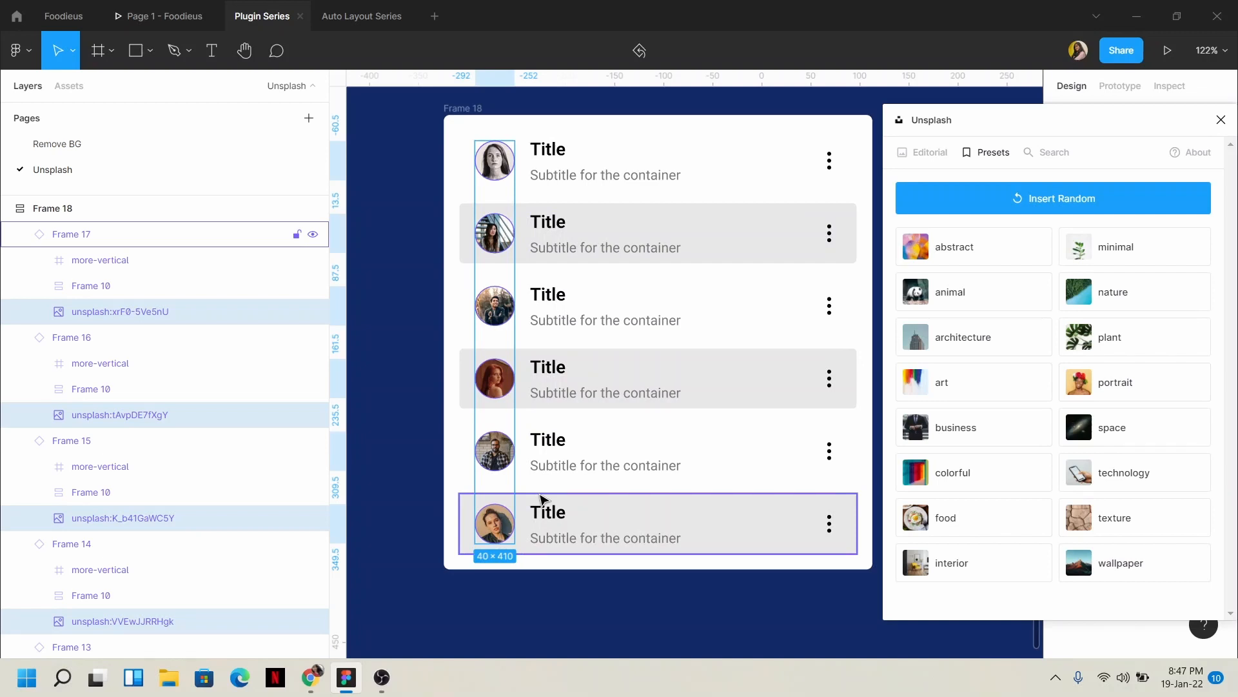
mouse_move(1168, 435)
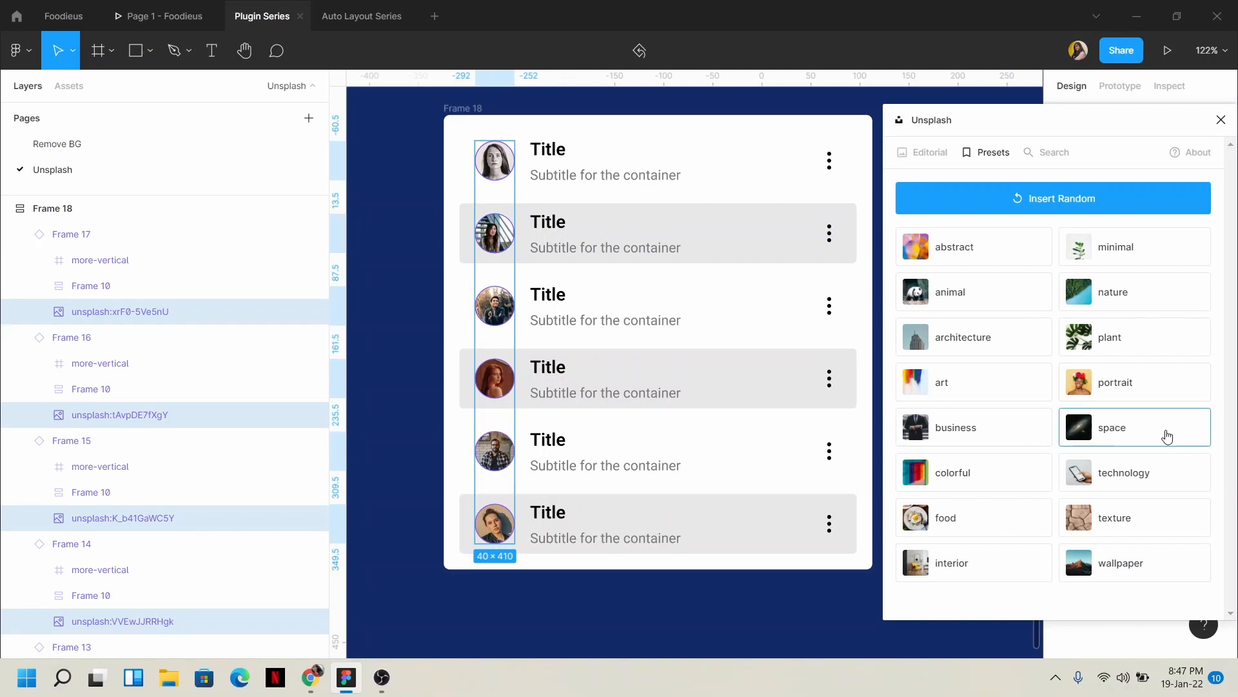